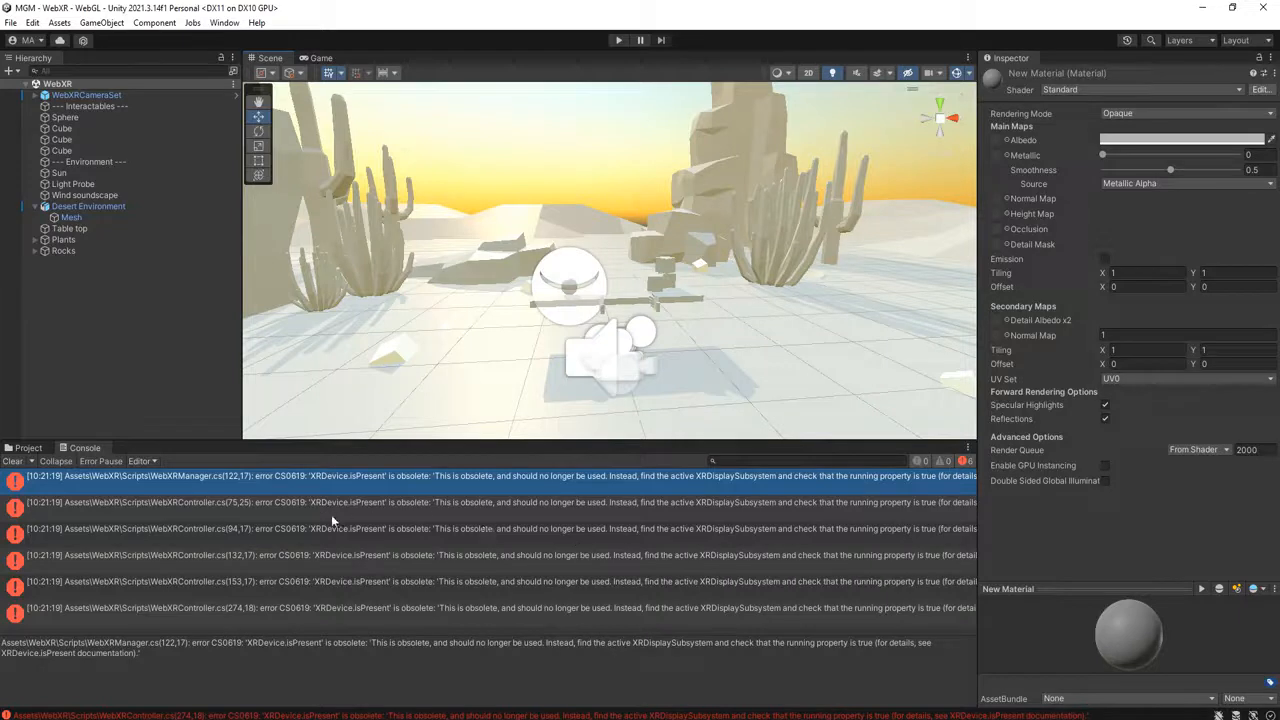
Inspect each CS0619 obsolete XRDevice.isPresent error in WebXRController and WebXRManager, glancing at the Project folders
{"action": "left_click", "coordinate": [330, 502]}
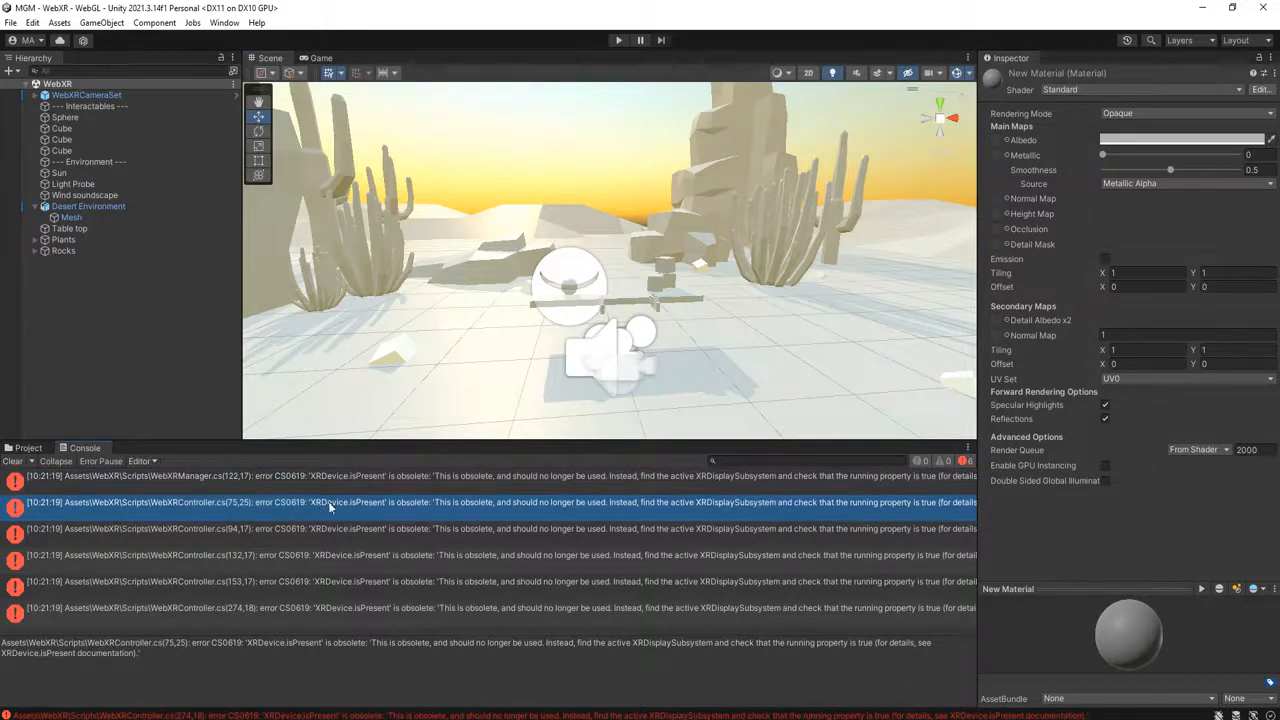
{"action": "mouse_move", "coordinate": [358, 512]}
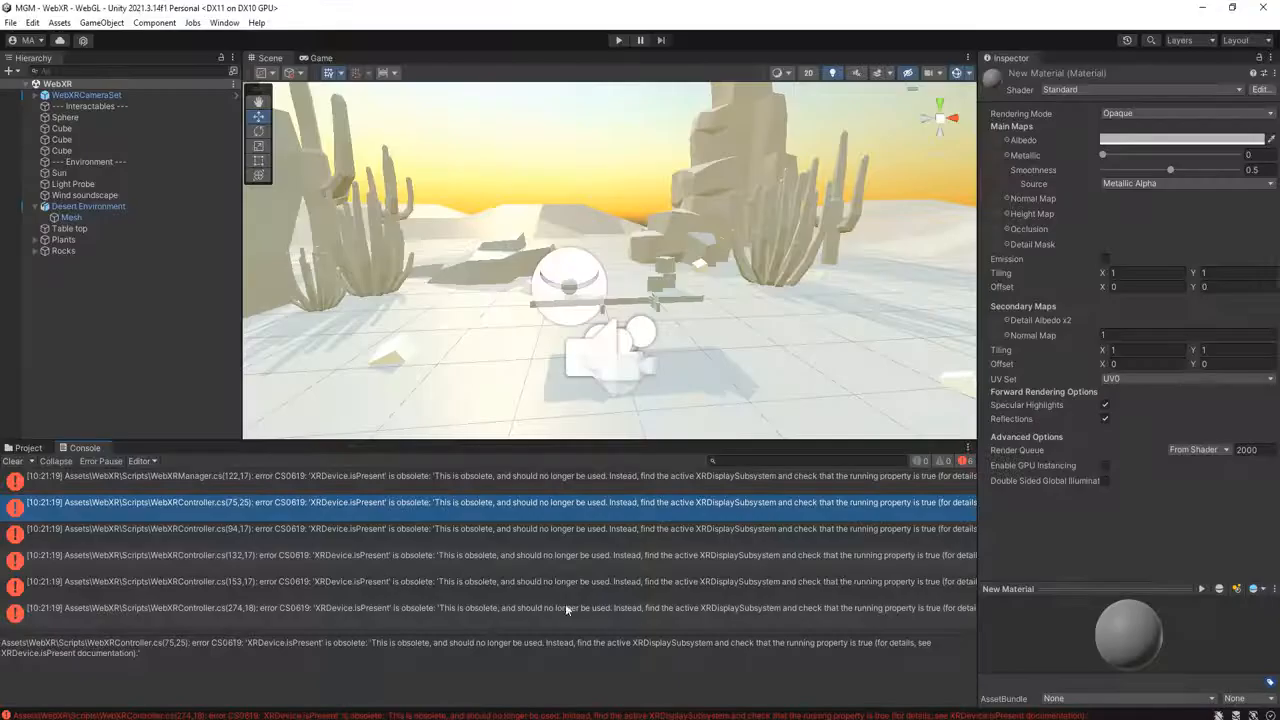
{"action": "left_click", "coordinate": [28, 447]}
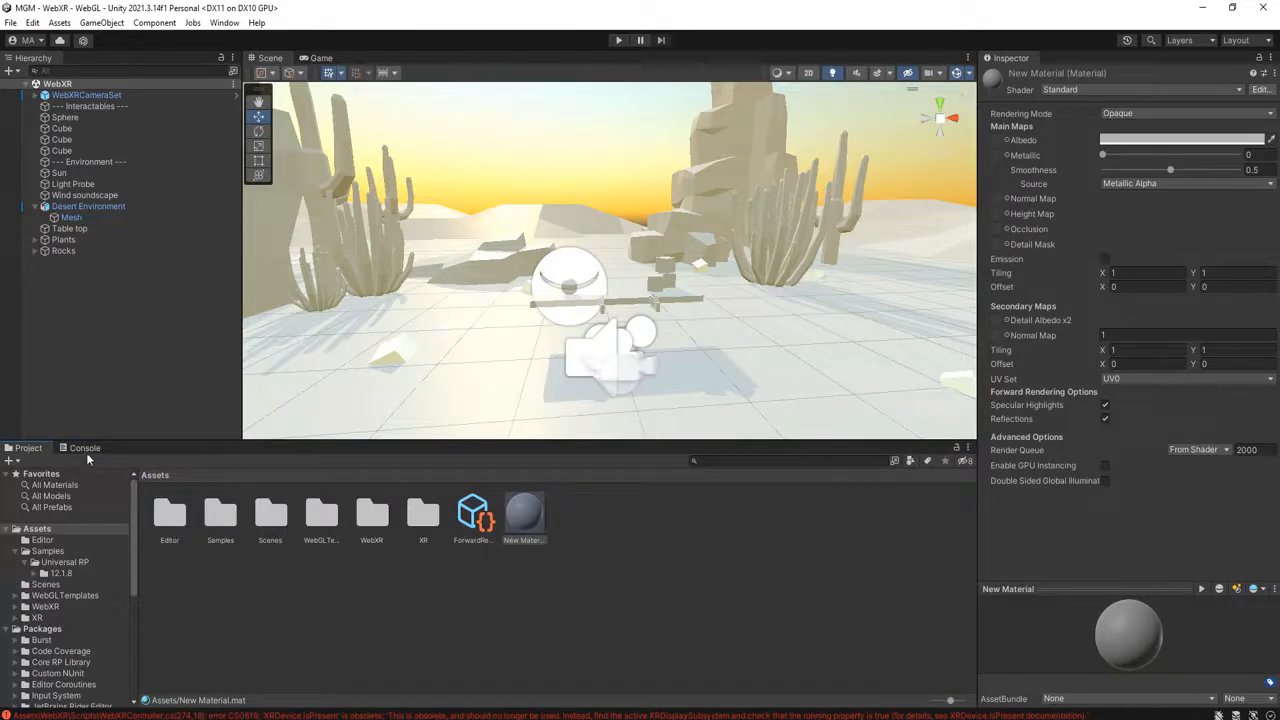
{"action": "left_click", "coordinate": [84, 447]}
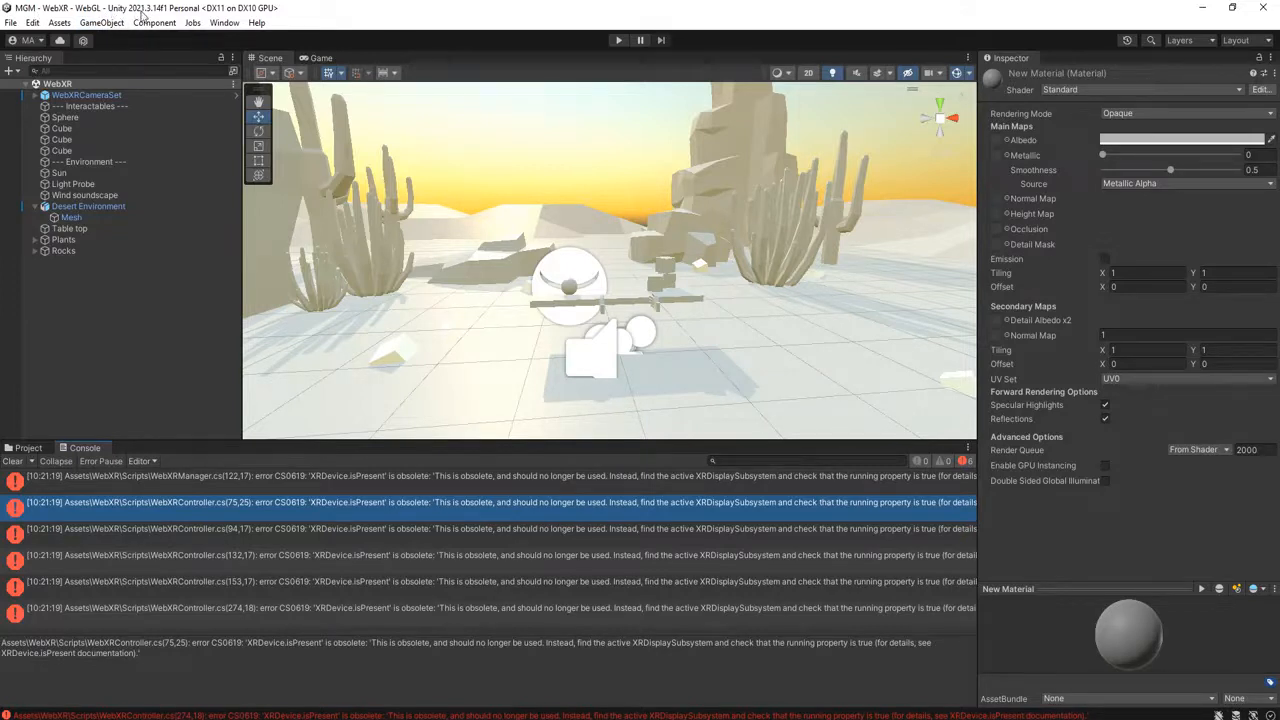
{"action": "mouse_move", "coordinate": [152, 18]}
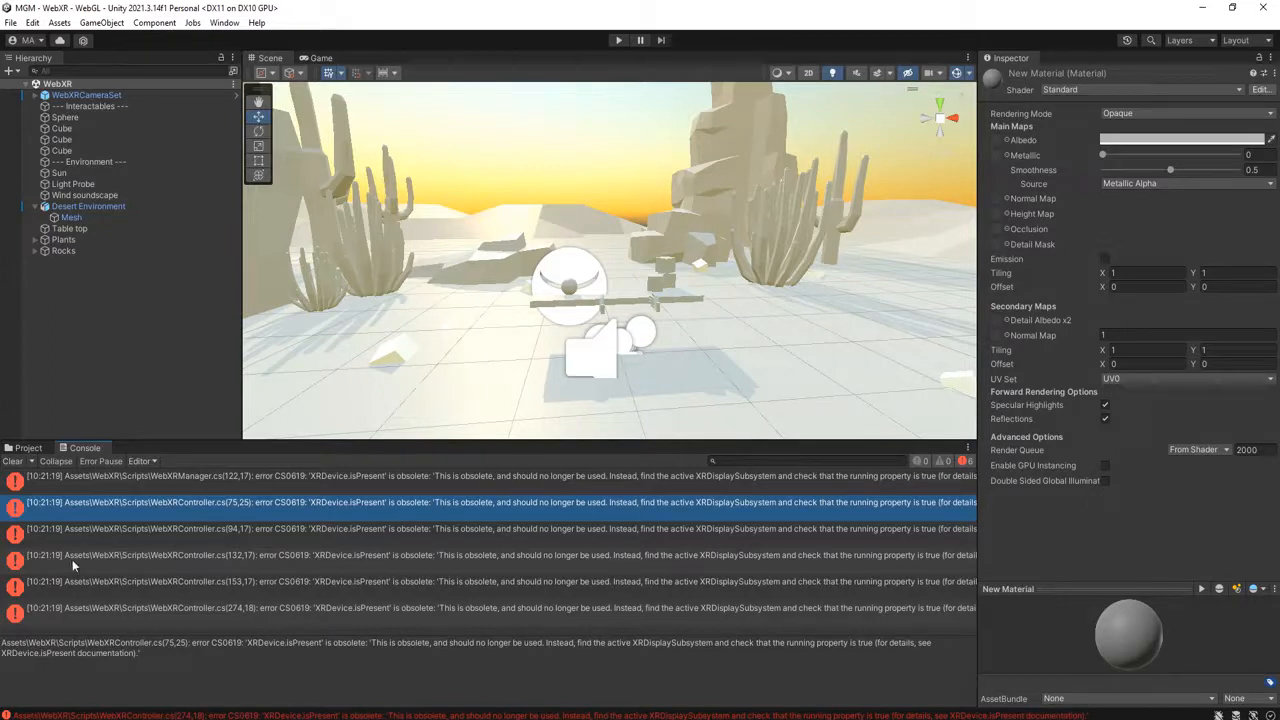
{"action": "left_click", "coordinate": [400, 475]}
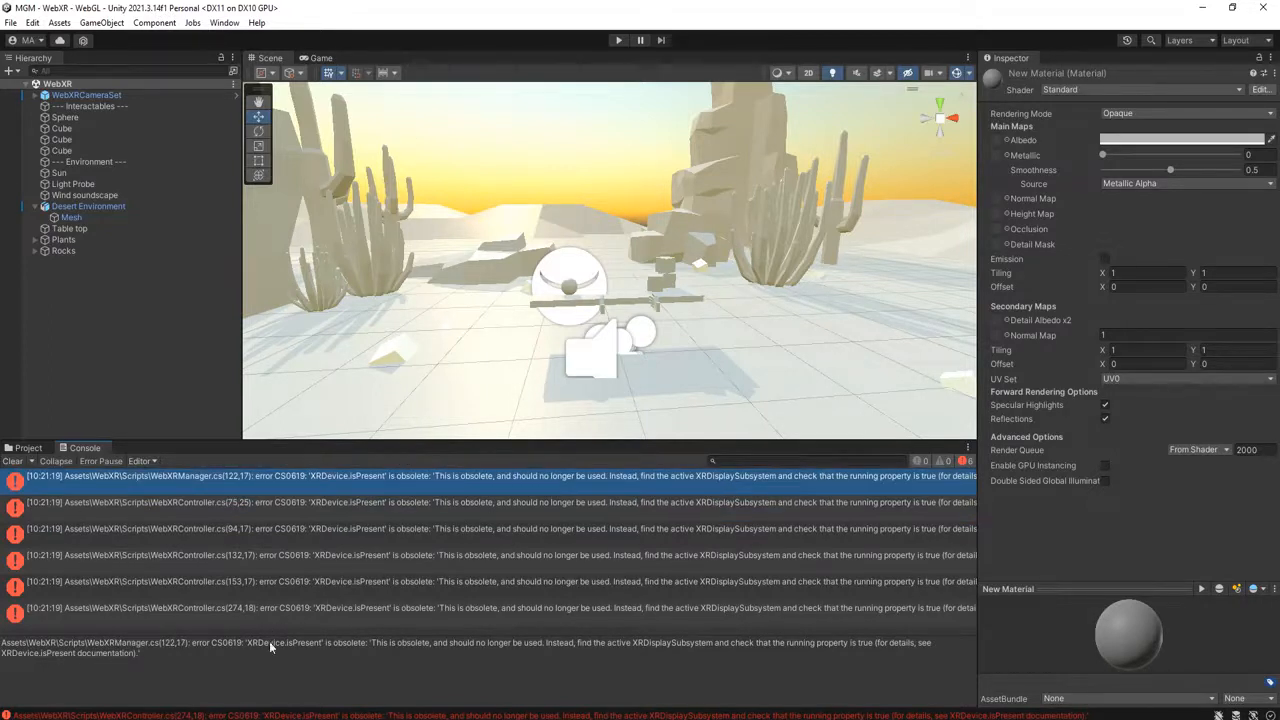
{"action": "mouse_move", "coordinate": [288, 653]}
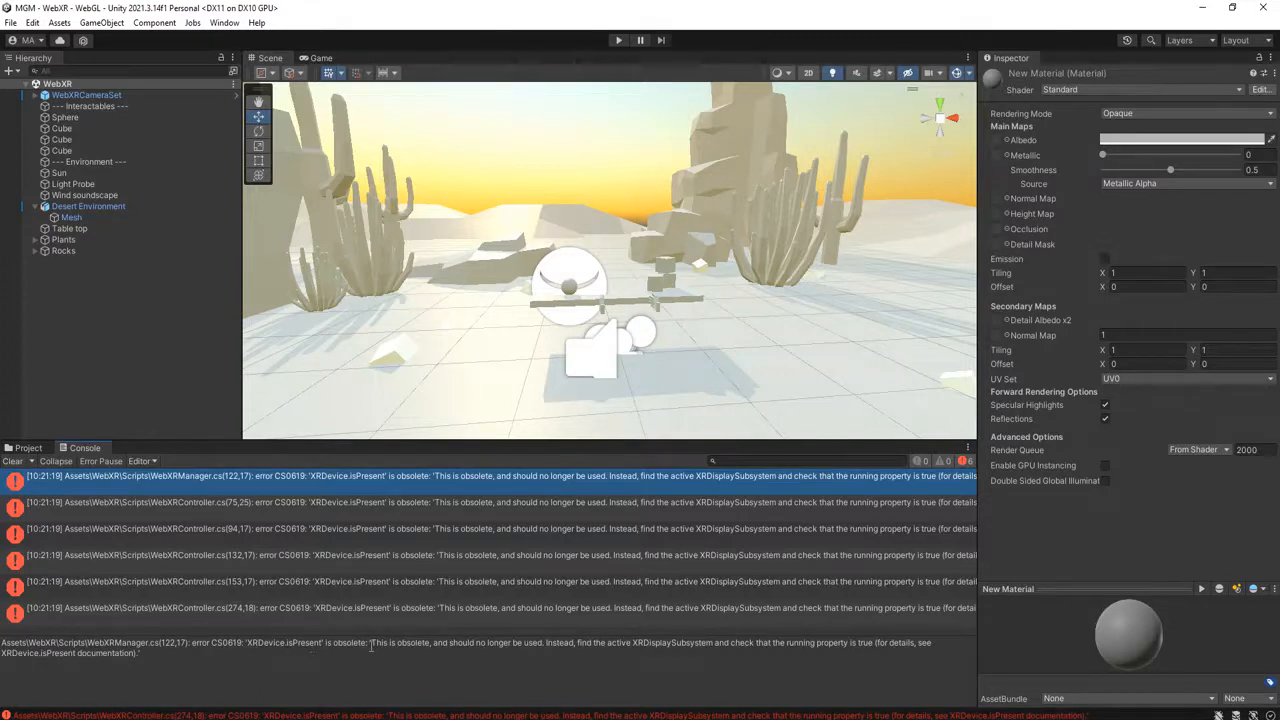
{"action": "left_click", "coordinate": [400, 555]}
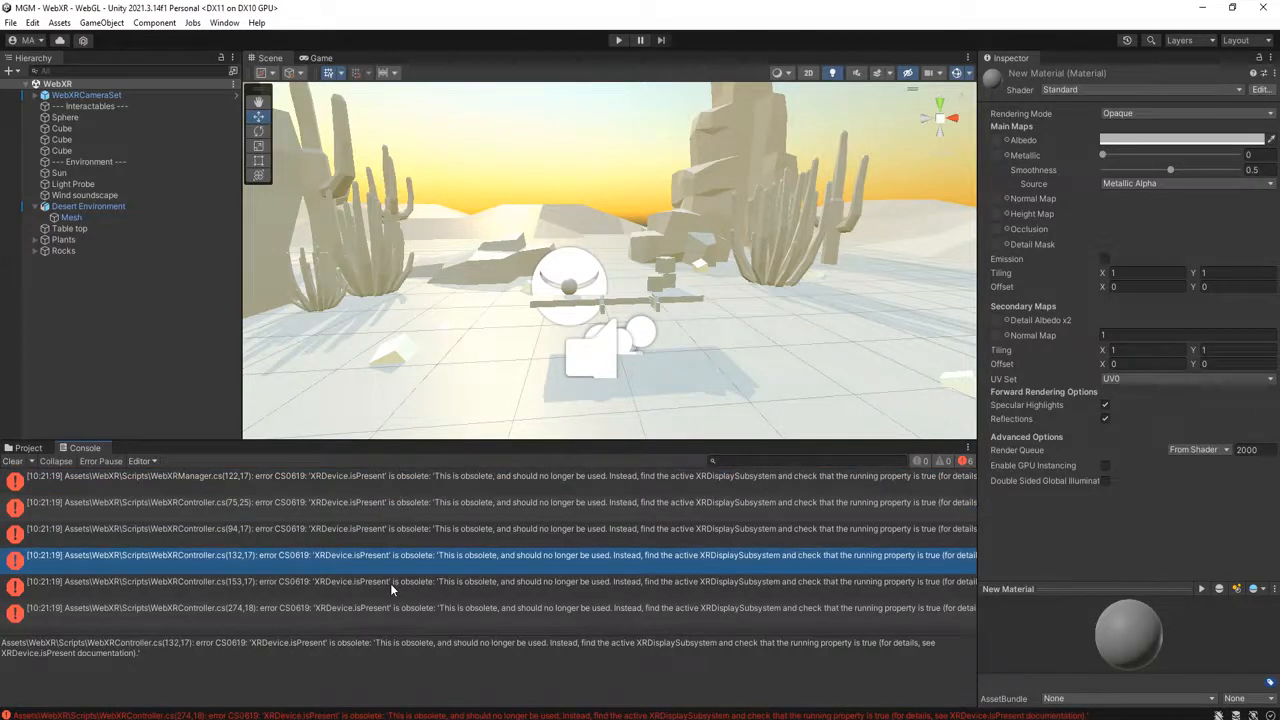
{"action": "left_click", "coordinate": [310, 475]}
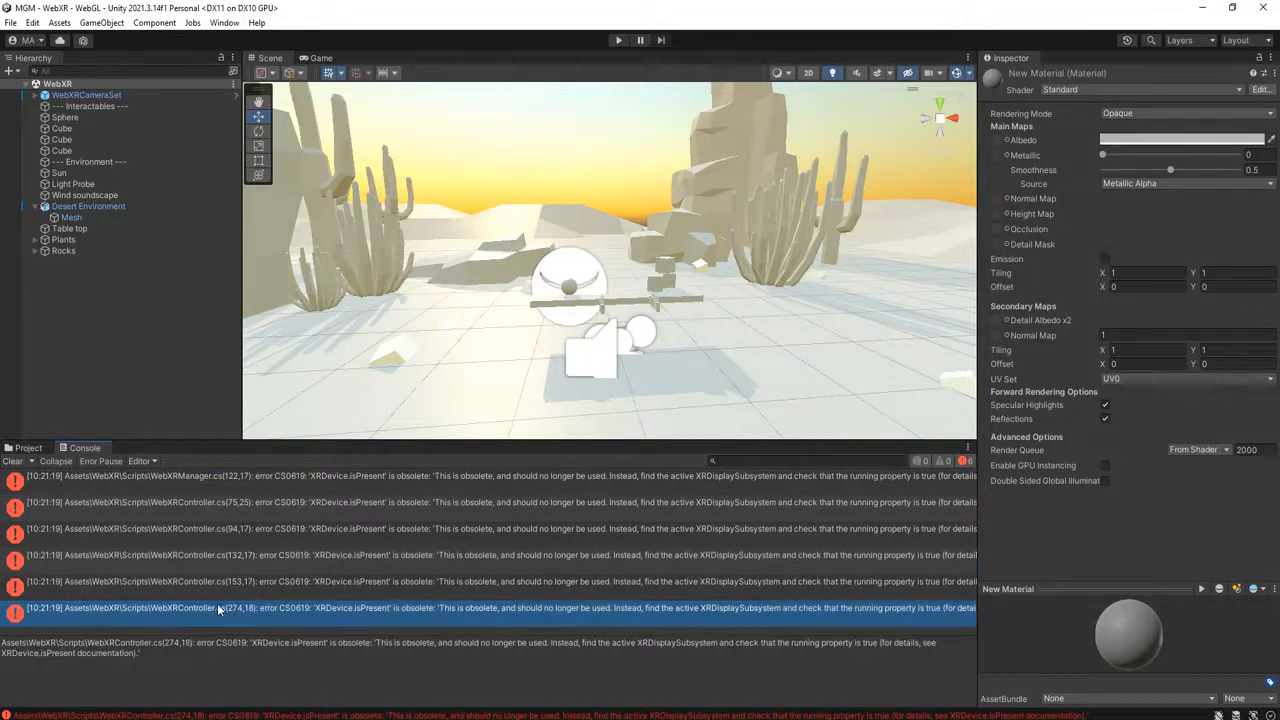
{"action": "mouse_move", "coordinate": [455, 507]}
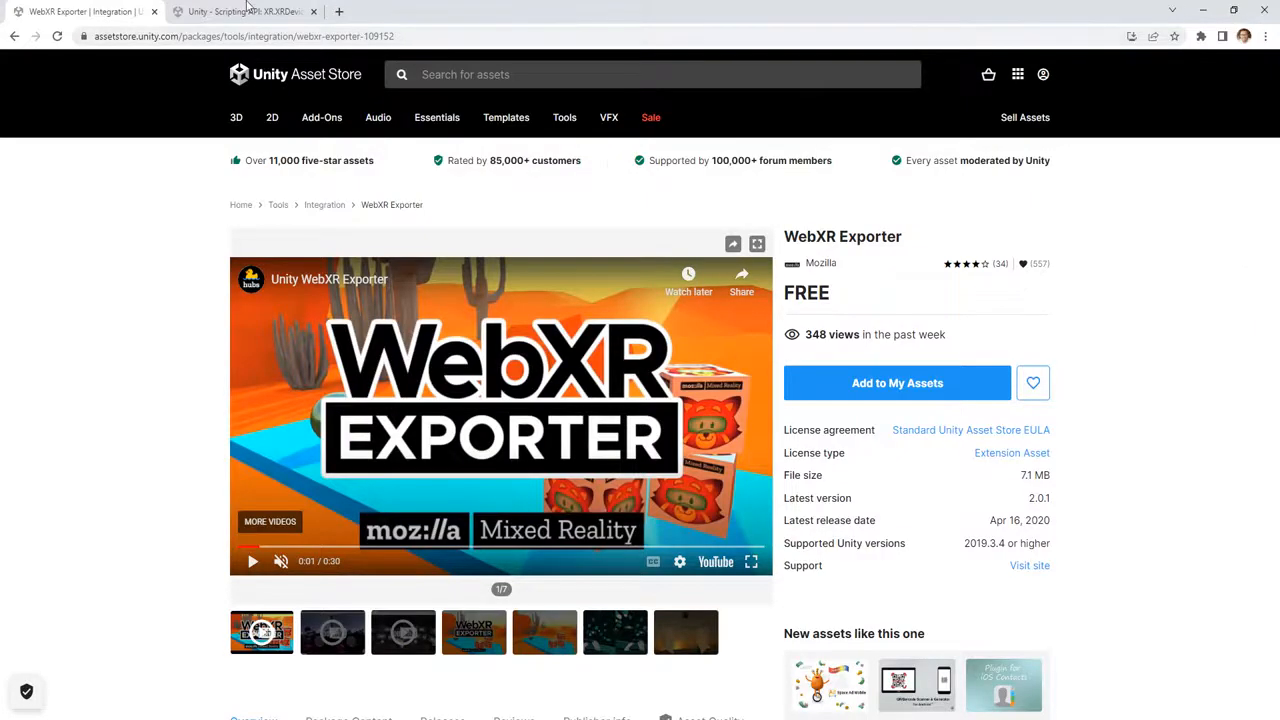
Show the XRDevice.isPresent reference page and scroll to its XRDisplaySubsystem replacement example
{"action": "left_click", "coordinate": [245, 11]}
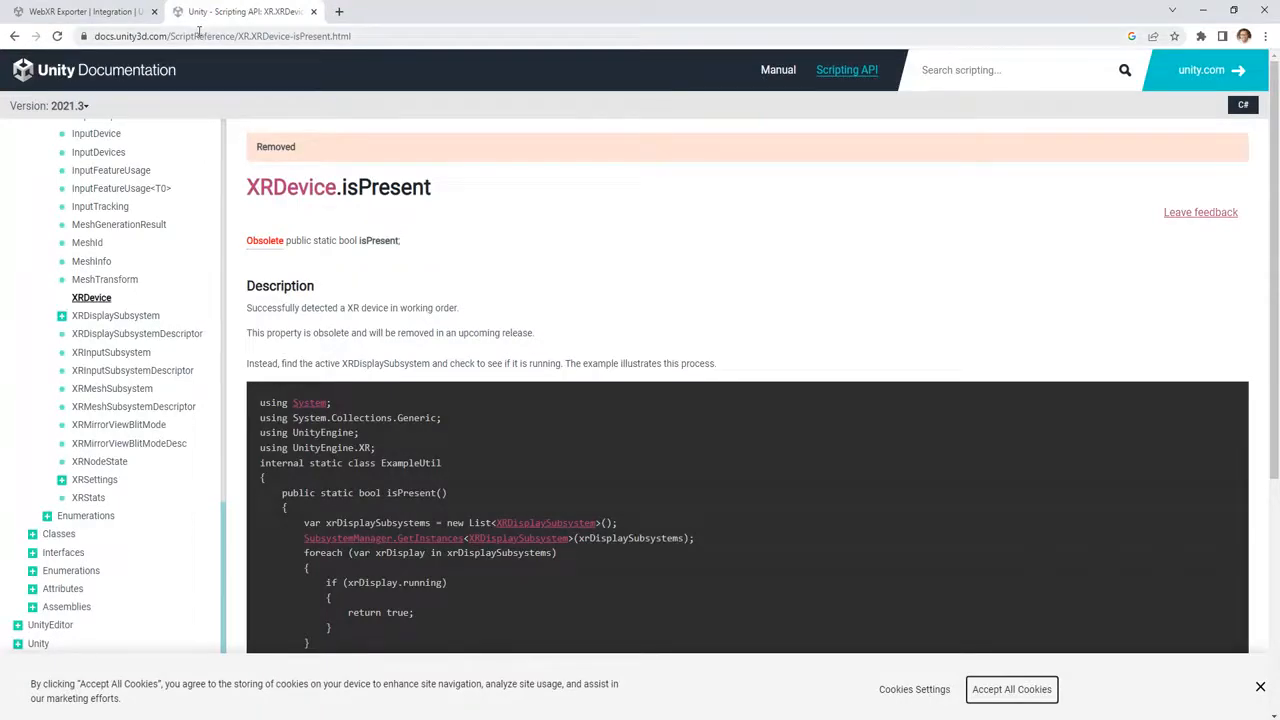
{"action": "left_click", "coordinate": [220, 36]}
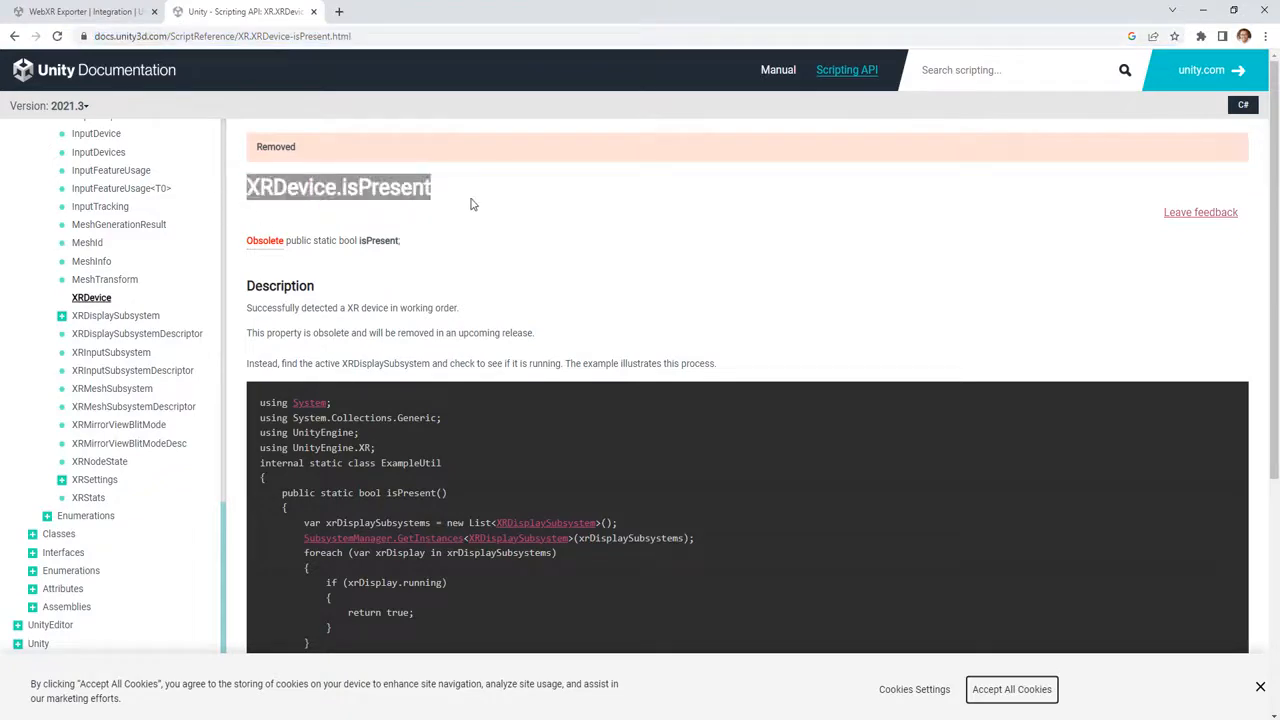
{"action": "mouse_move", "coordinate": [416, 210]}
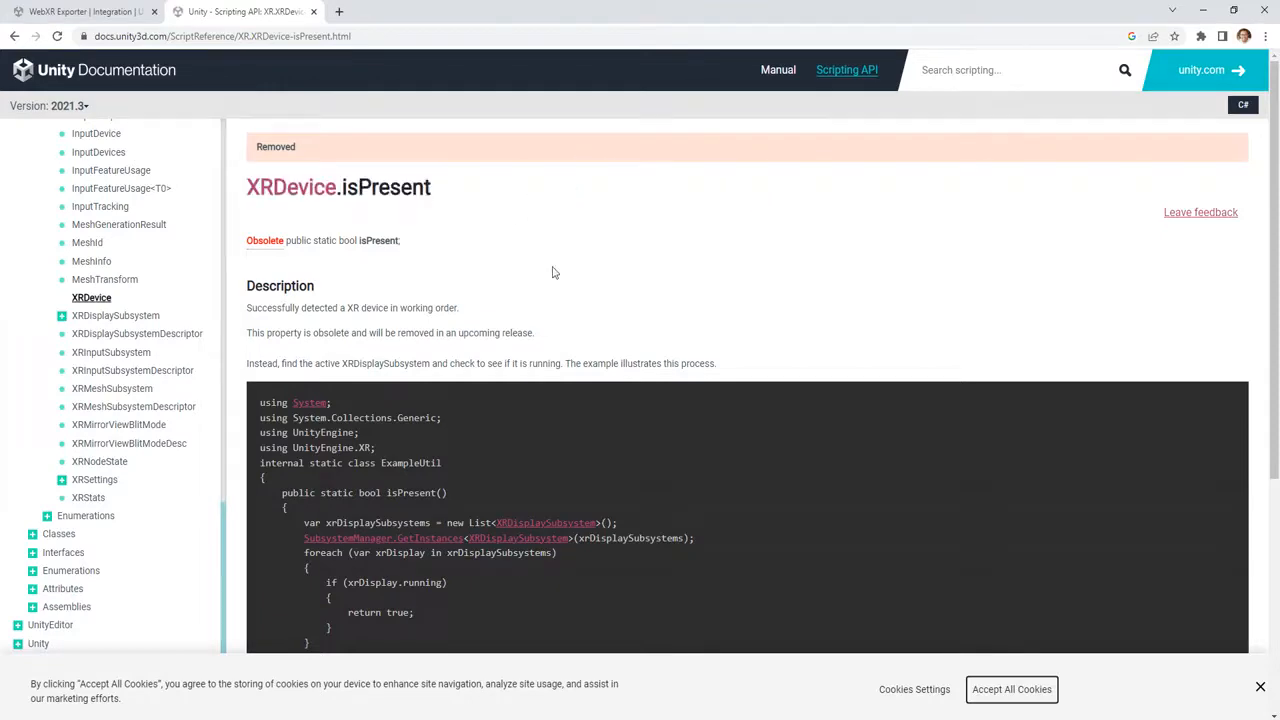
{"action": "scroll", "scroll_direction": "down", "scroll_amount": 3}
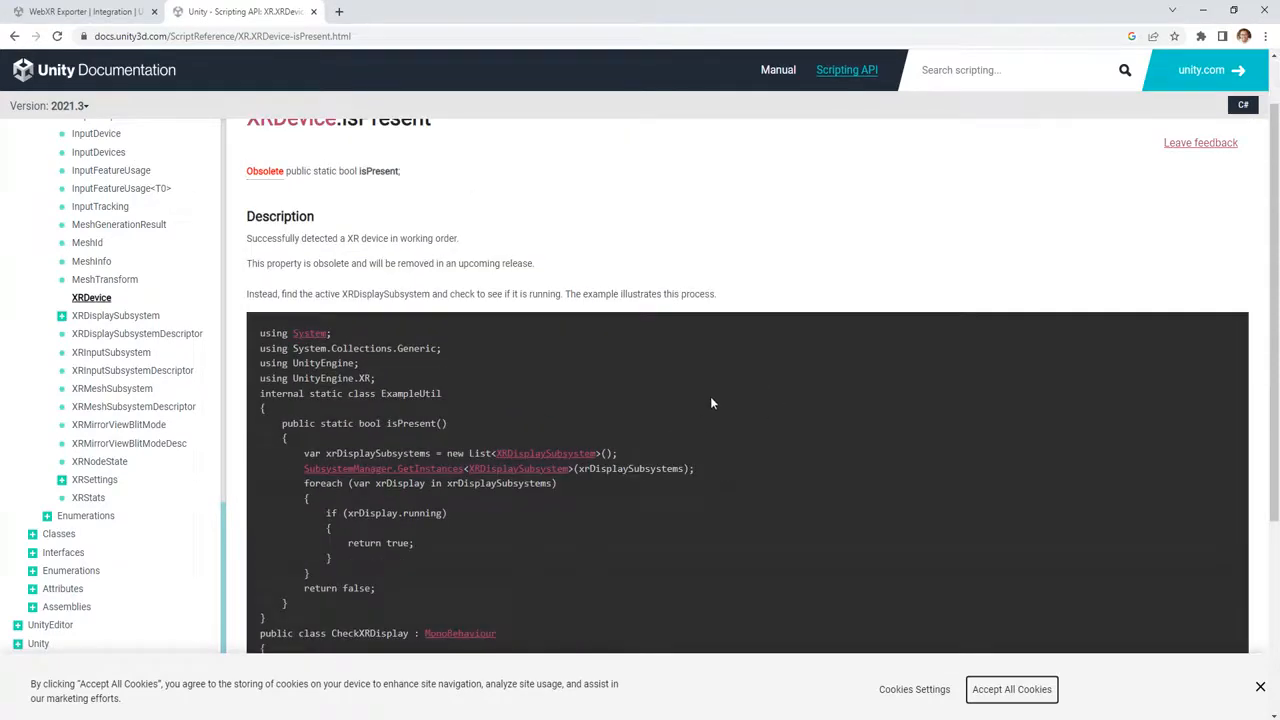
{"action": "scroll", "scroll_direction": "down", "scroll_amount": 3}
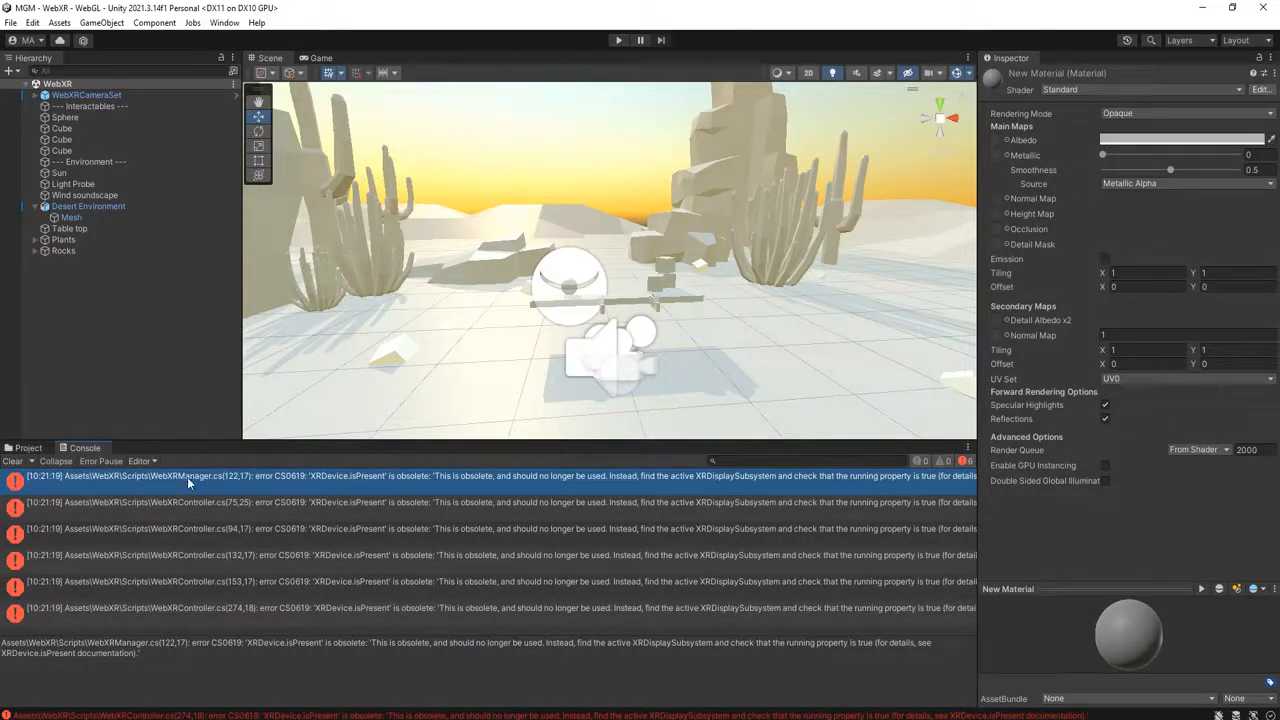
{"action": "mouse_move", "coordinate": [232, 486]}
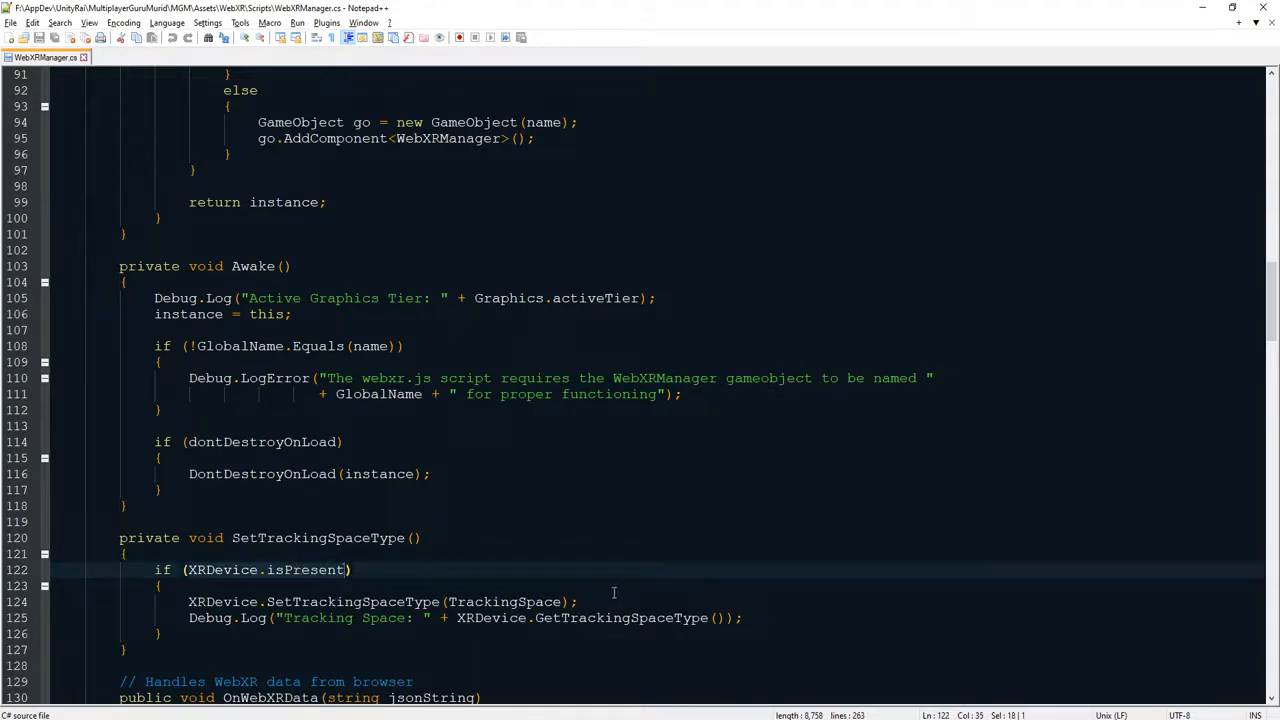
Return to the documentation after WebXRManager.cs opens at line 122 in Notepad++
{"action": "key", "text": "alt+tab"}
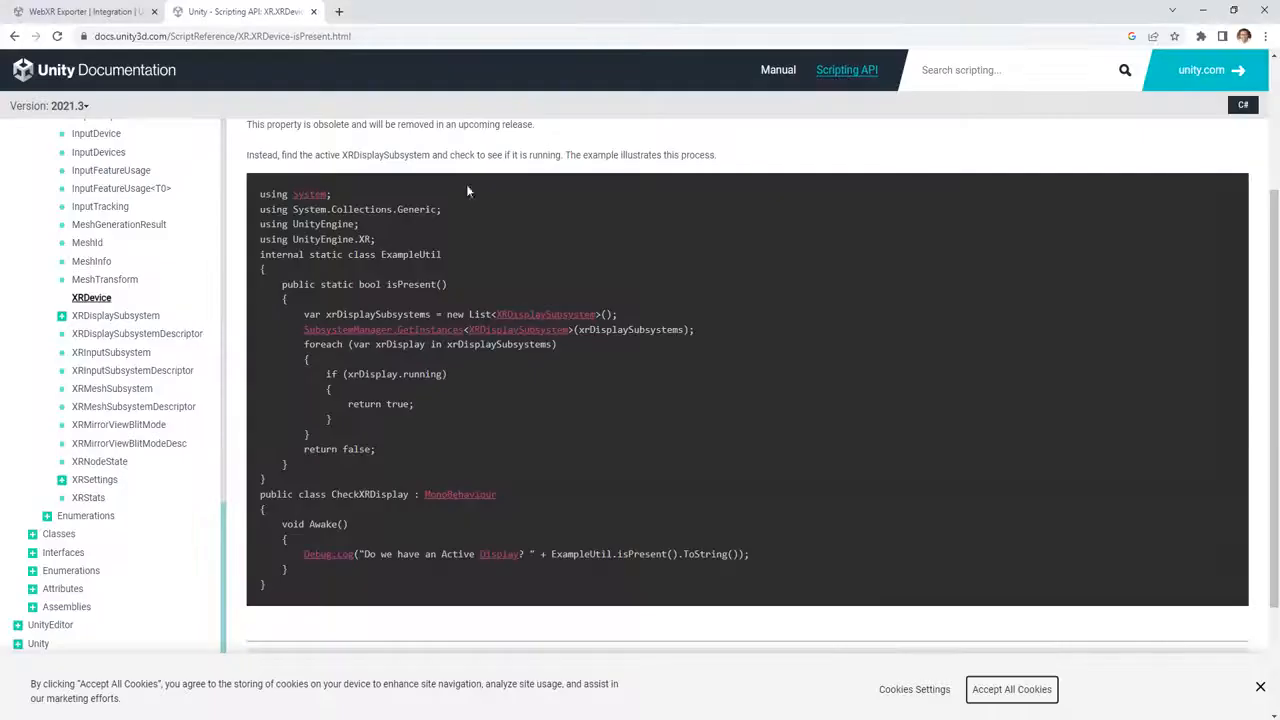
Select the documentation's example isPresent() method for copying into WebXRManager.cs
{"action": "double_click", "coordinate": [408, 284]}
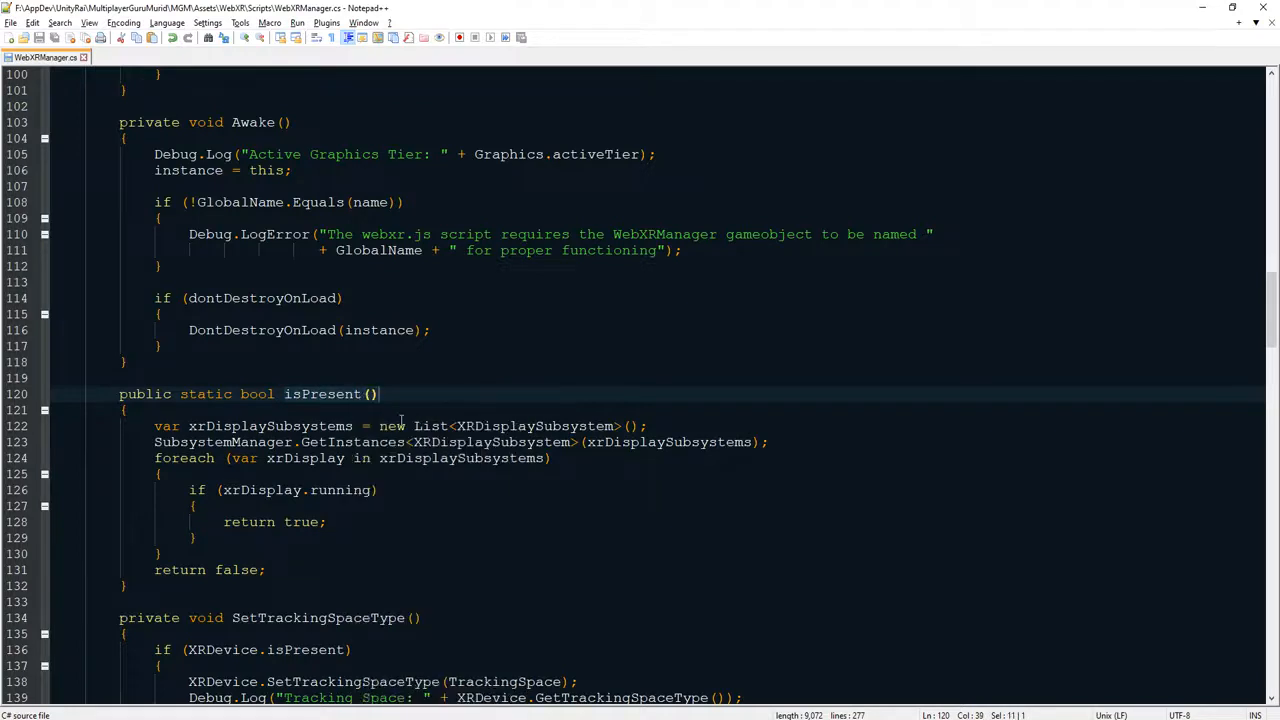
Select the XRDevice.isPresent call on line 136 and start a search for it
{"action": "scroll", "scroll_direction": "down", "scroll_amount": 3}
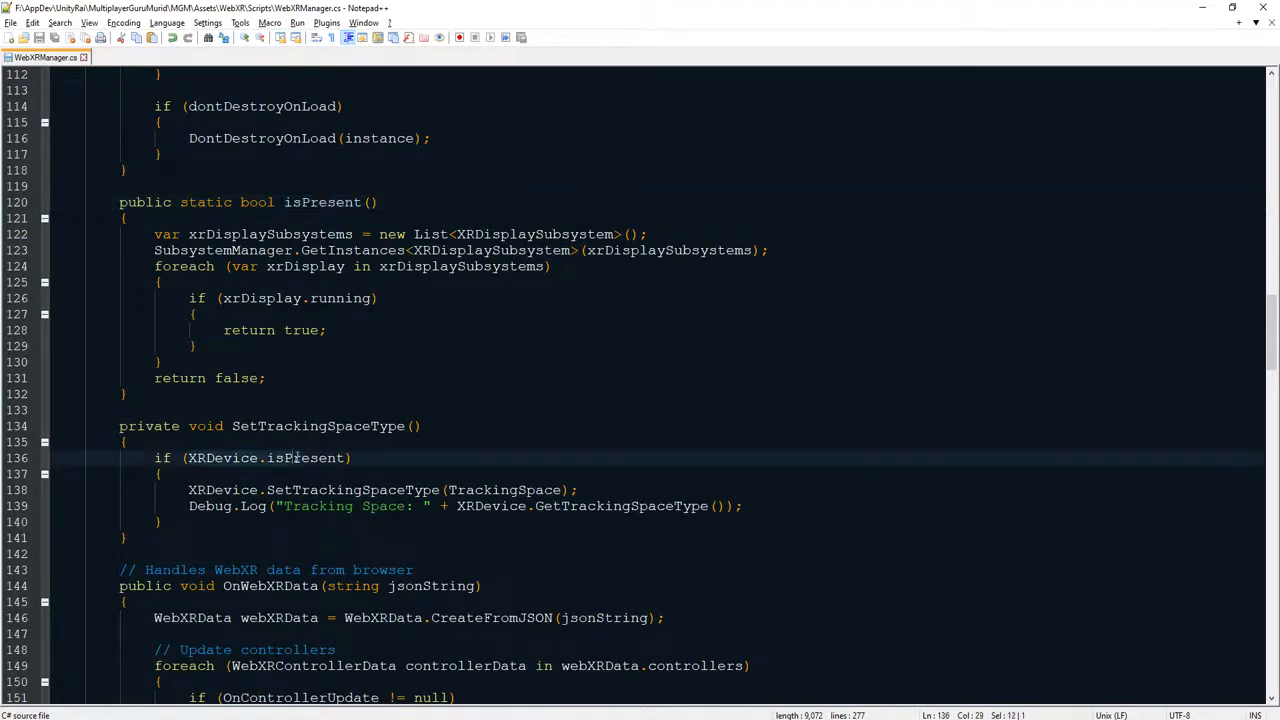
{"action": "double_click", "coordinate": [293, 457]}
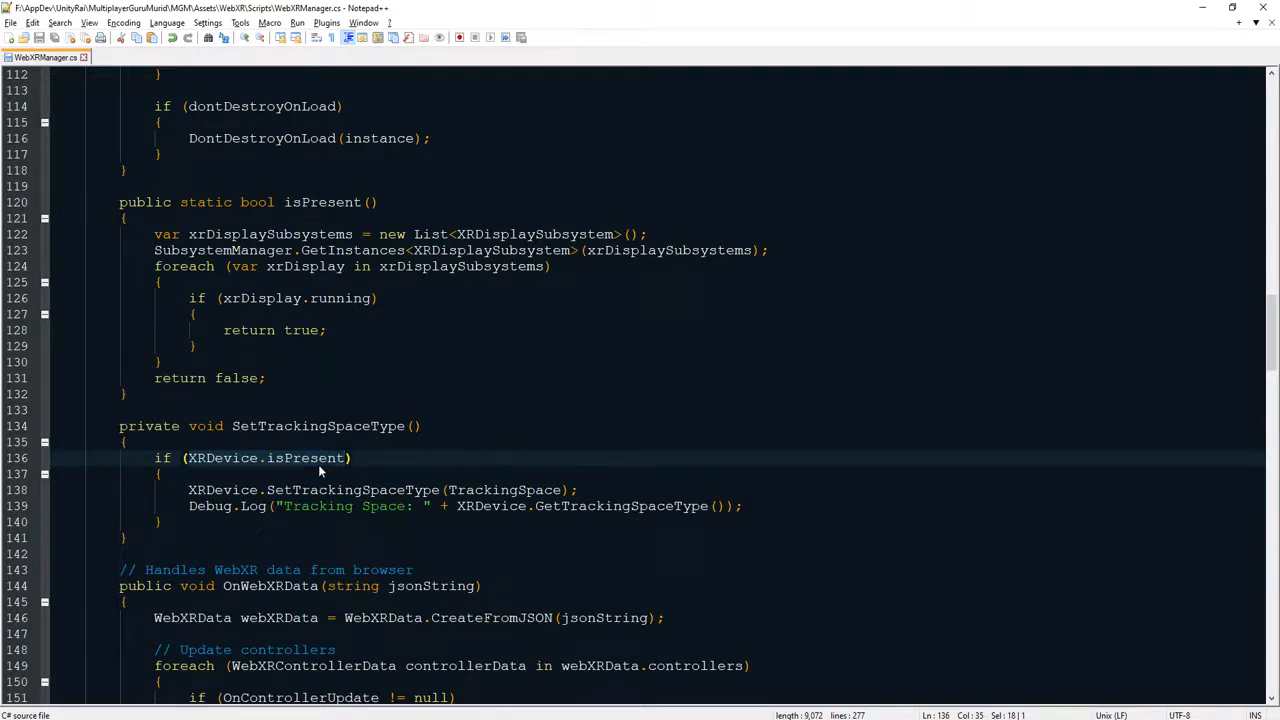
{"action": "key", "text": "ctrl+f"}
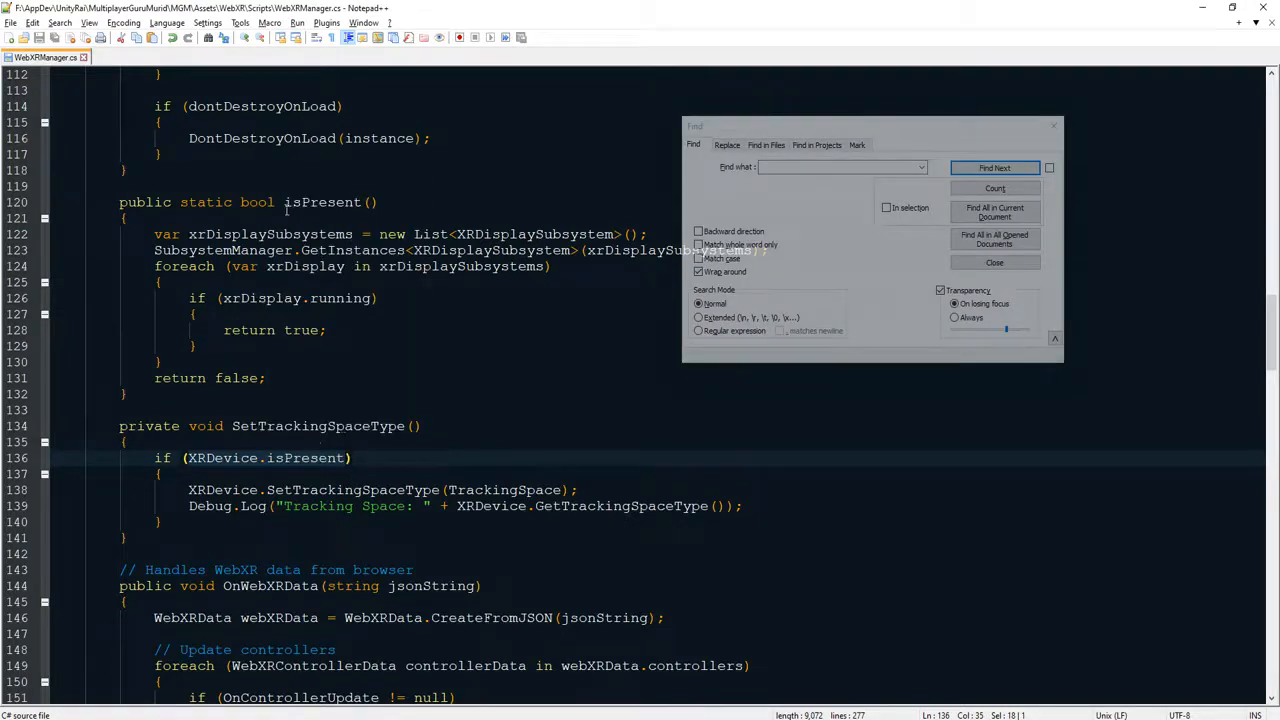
Replace every XRDevice.isPresent in WebXRManager.cs with isPresent() via Replace All
{"action": "right_click", "coordinate": [285, 210]}
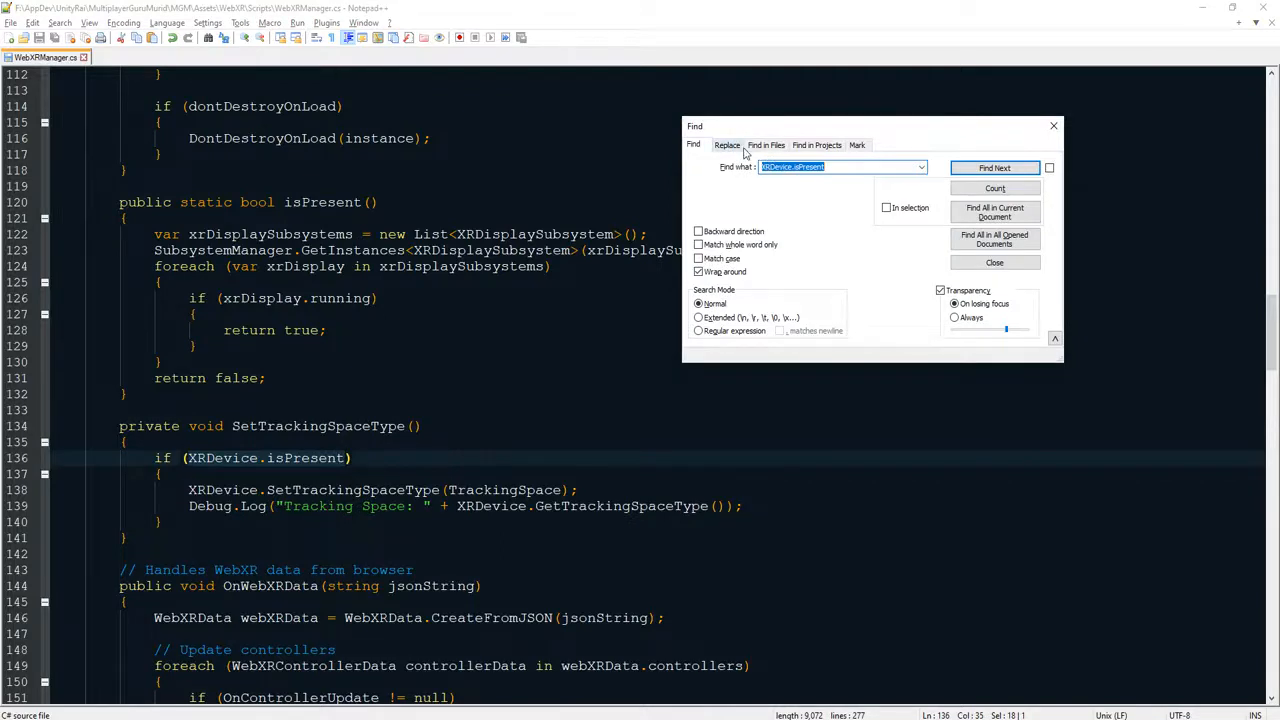
{"action": "left_click", "coordinate": [727, 144]}
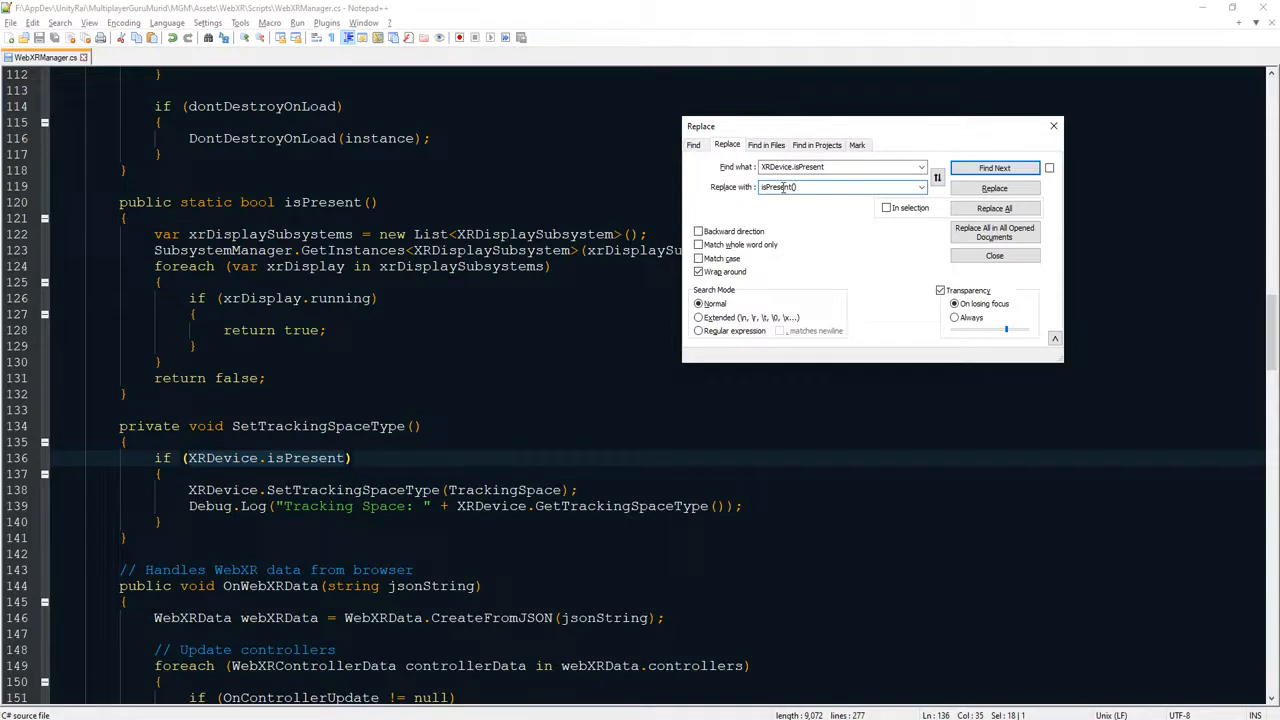
{"action": "left_click", "coordinate": [994, 208]}
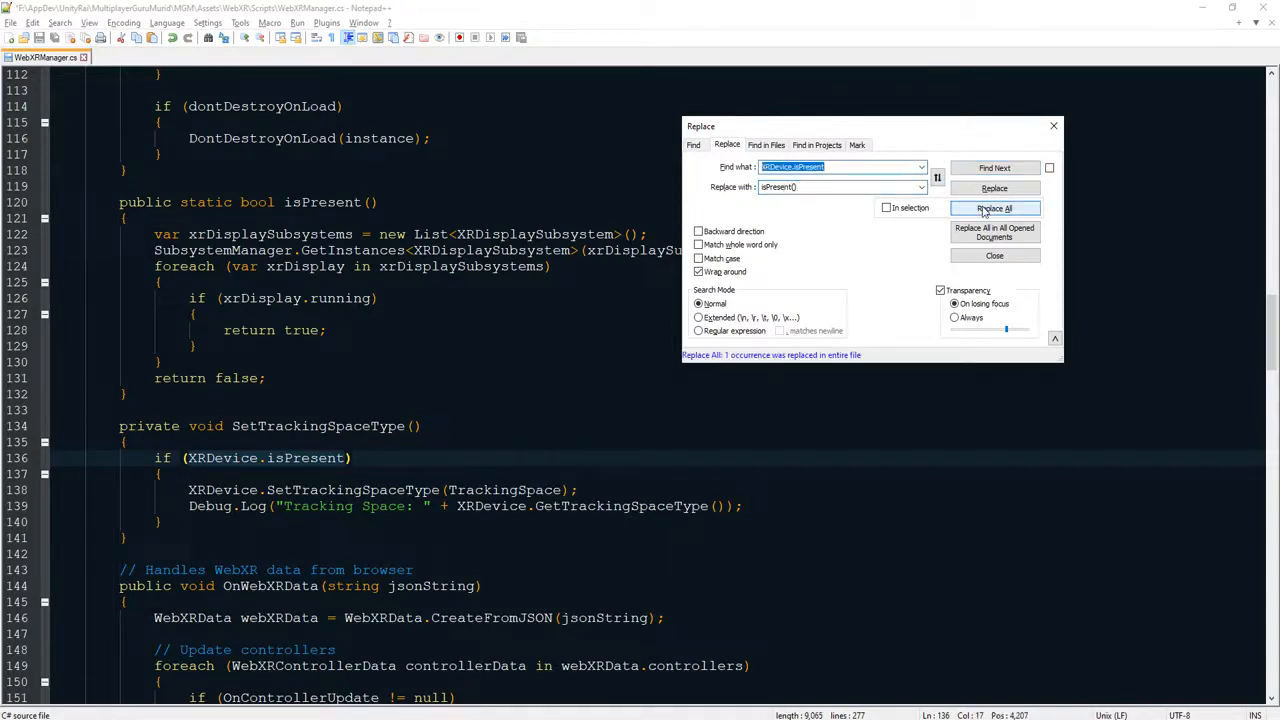
{"action": "left_click", "coordinate": [994, 208]}
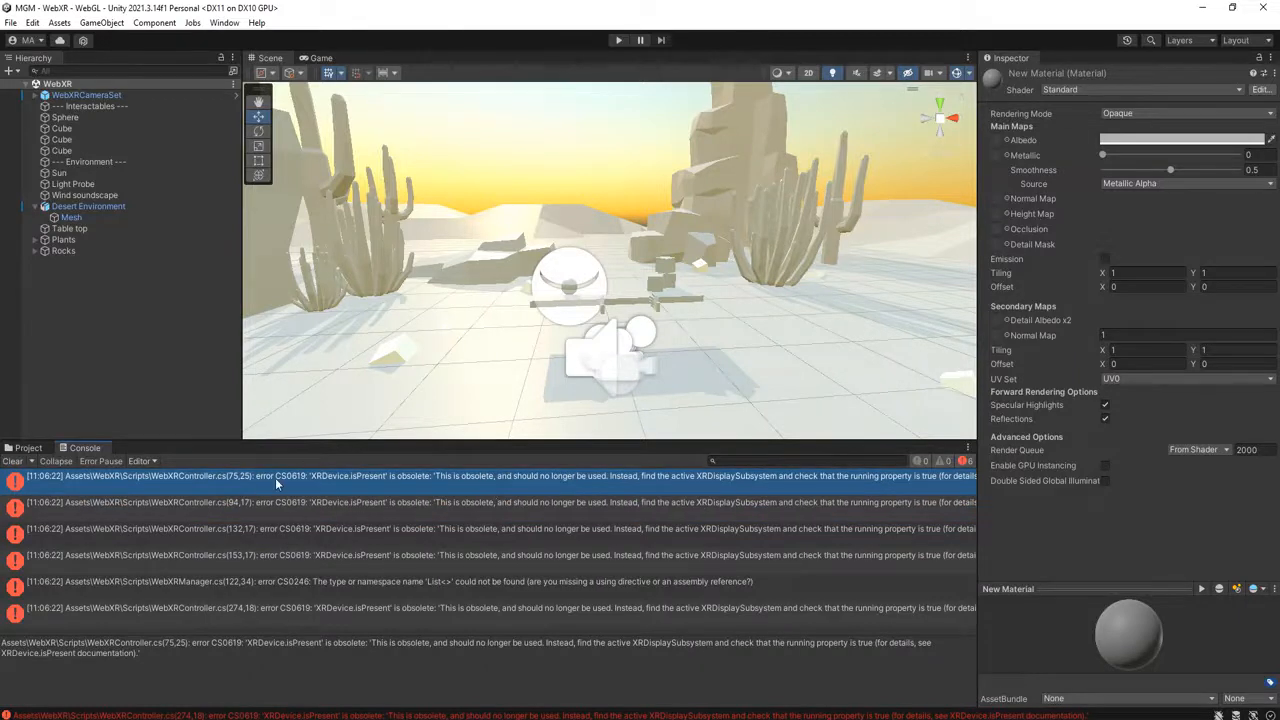
{"action": "mouse_move", "coordinate": [193, 486]}
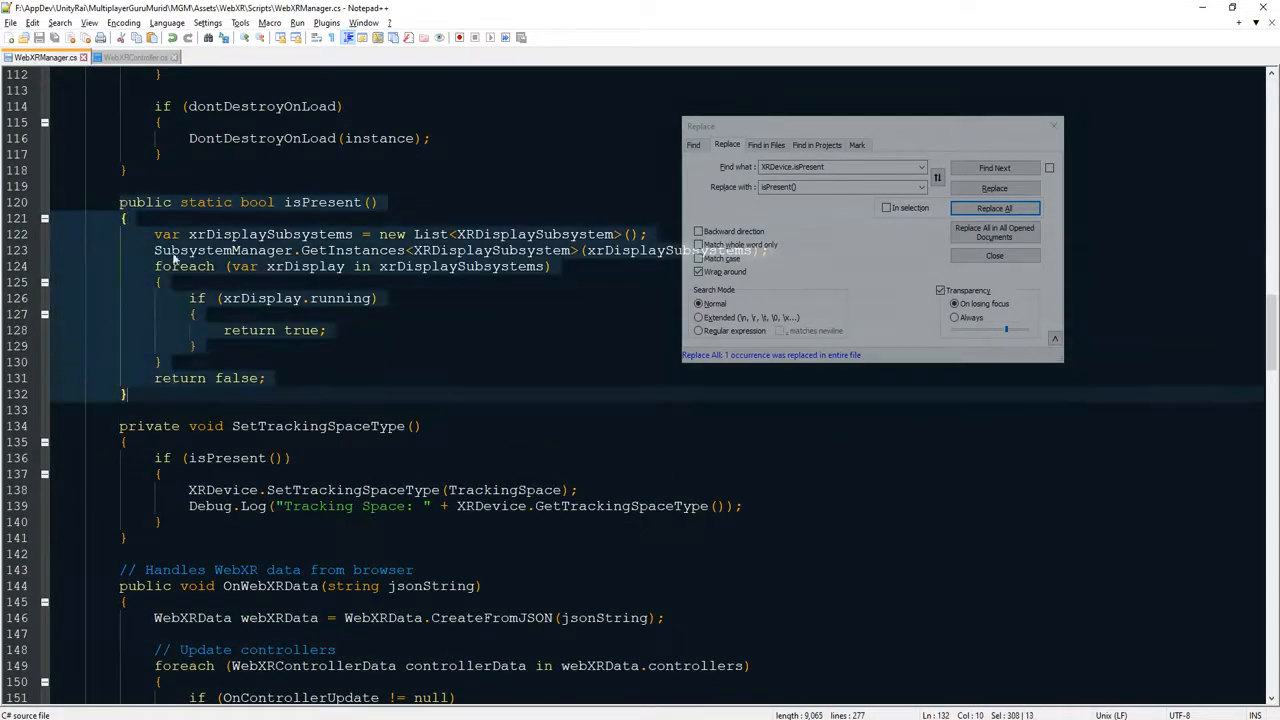
Bring up WebXRController.cs in Notepad++ from the console's errors
{"action": "left_click", "coordinate": [133, 57]}
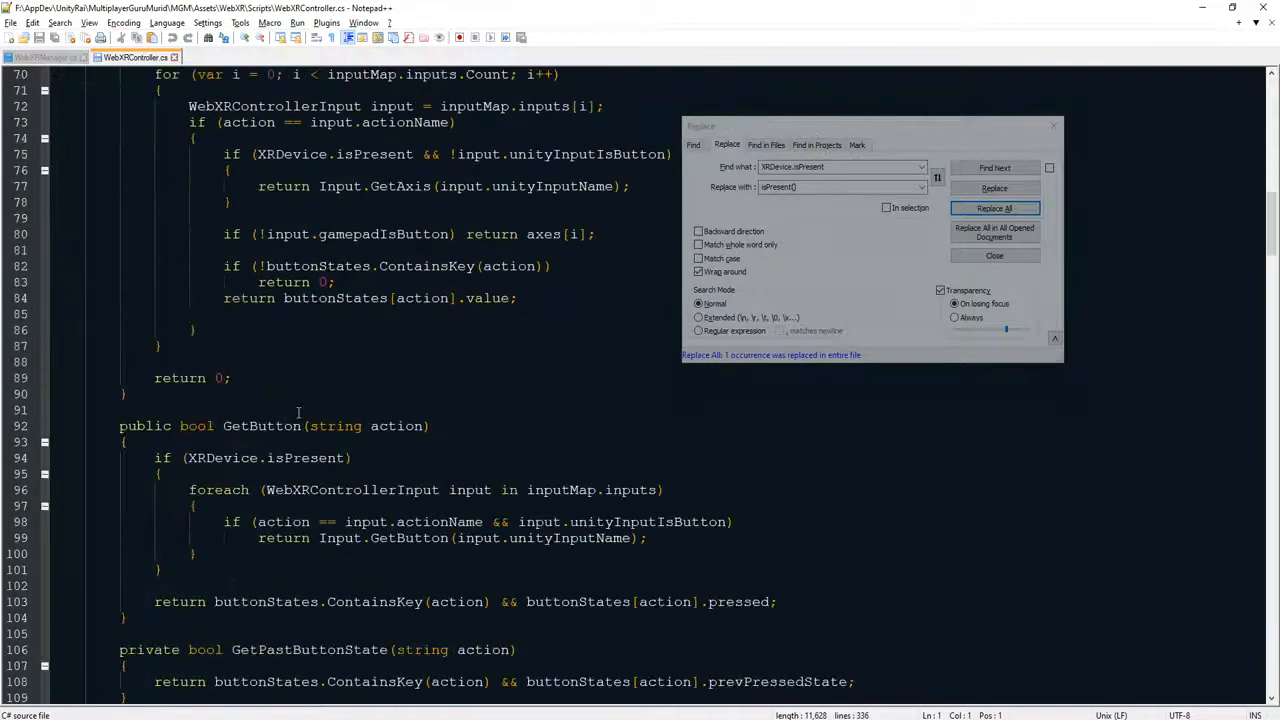
Paste isPresent() above GetButton in WebXRController.cs and replace all XRDevice.isPresent with isPresent()
{"action": "scroll", "scroll_direction": "down", "scroll_amount": 3}
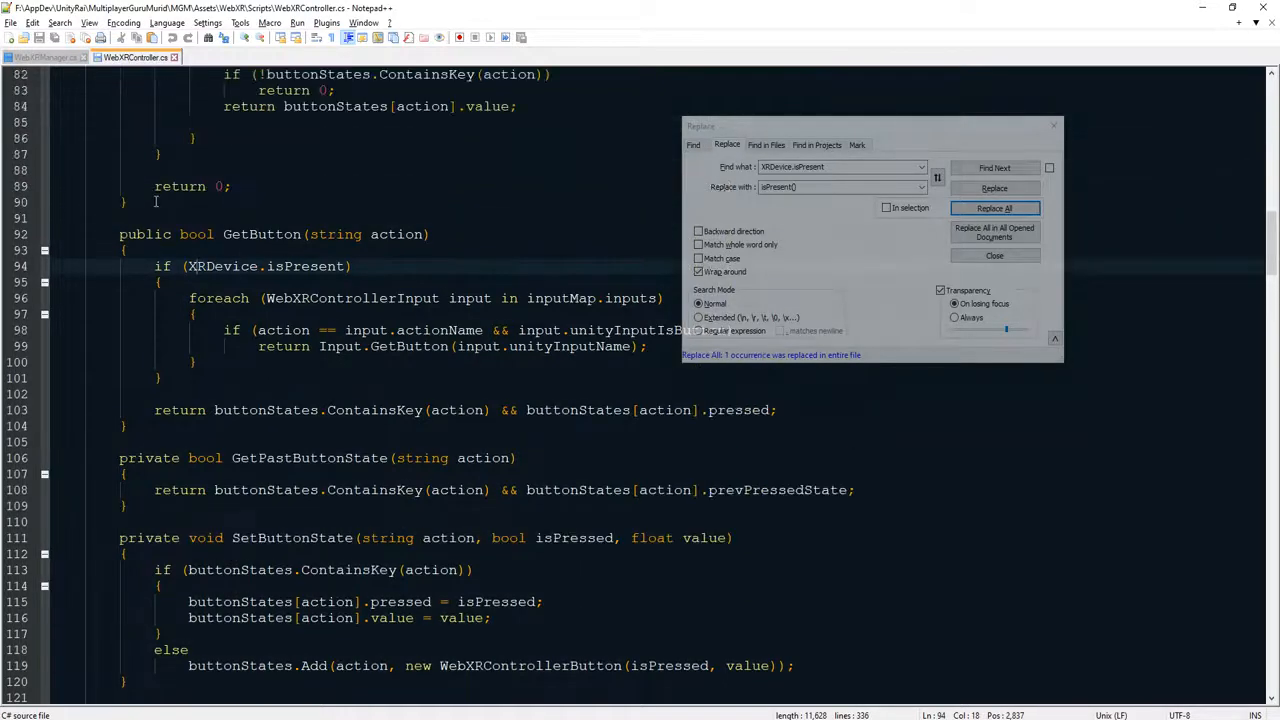
{"action": "left_click", "coordinate": [994, 208]}
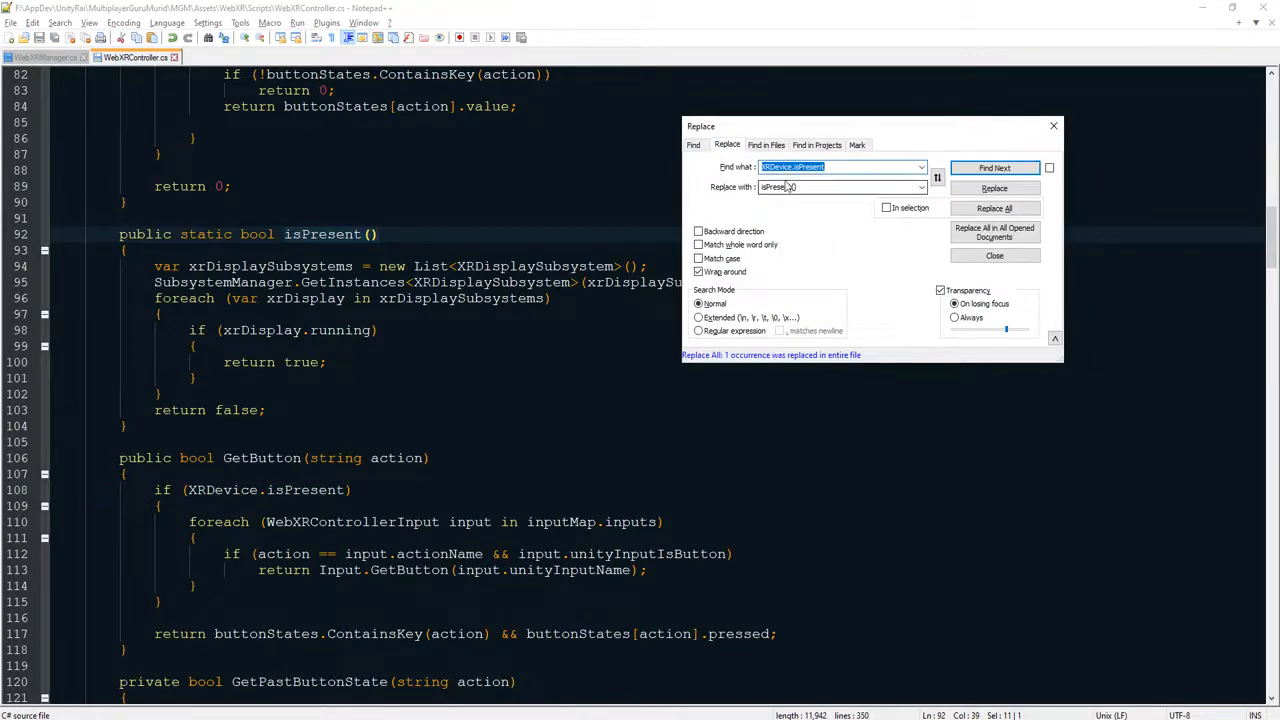
{"action": "left_click", "coordinate": [994, 208]}
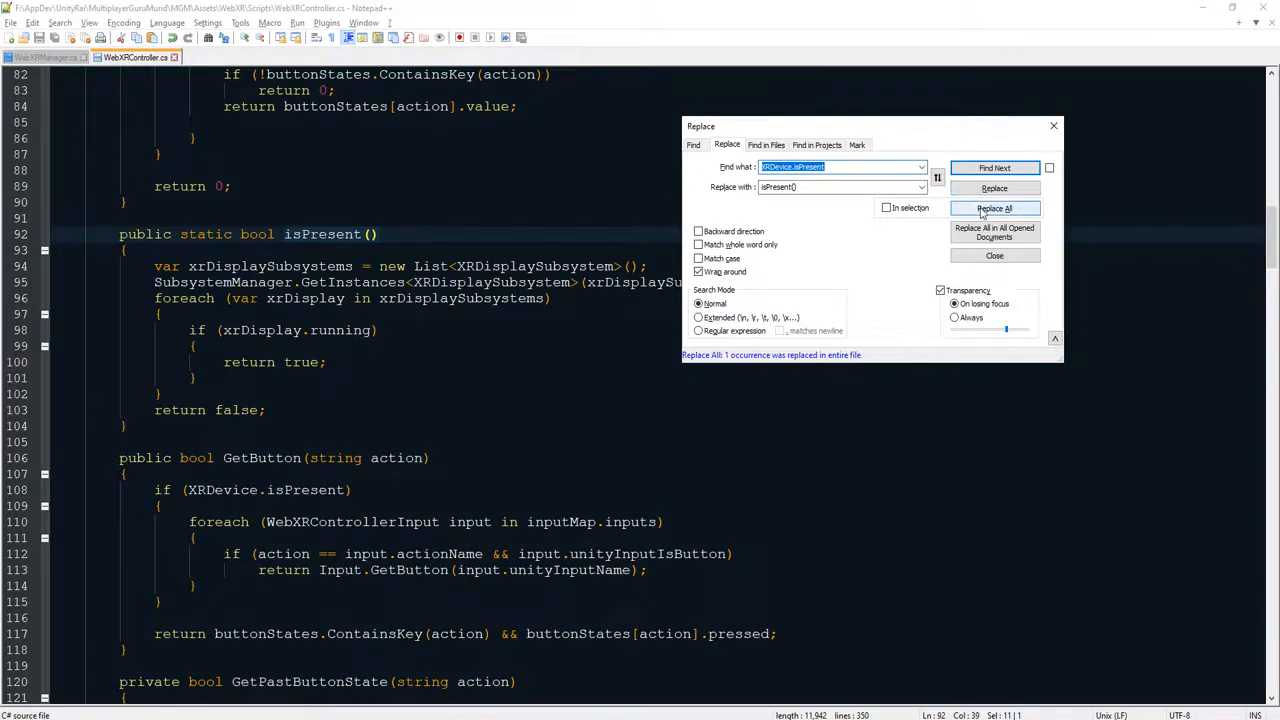
{"action": "left_click", "coordinate": [994, 208]}
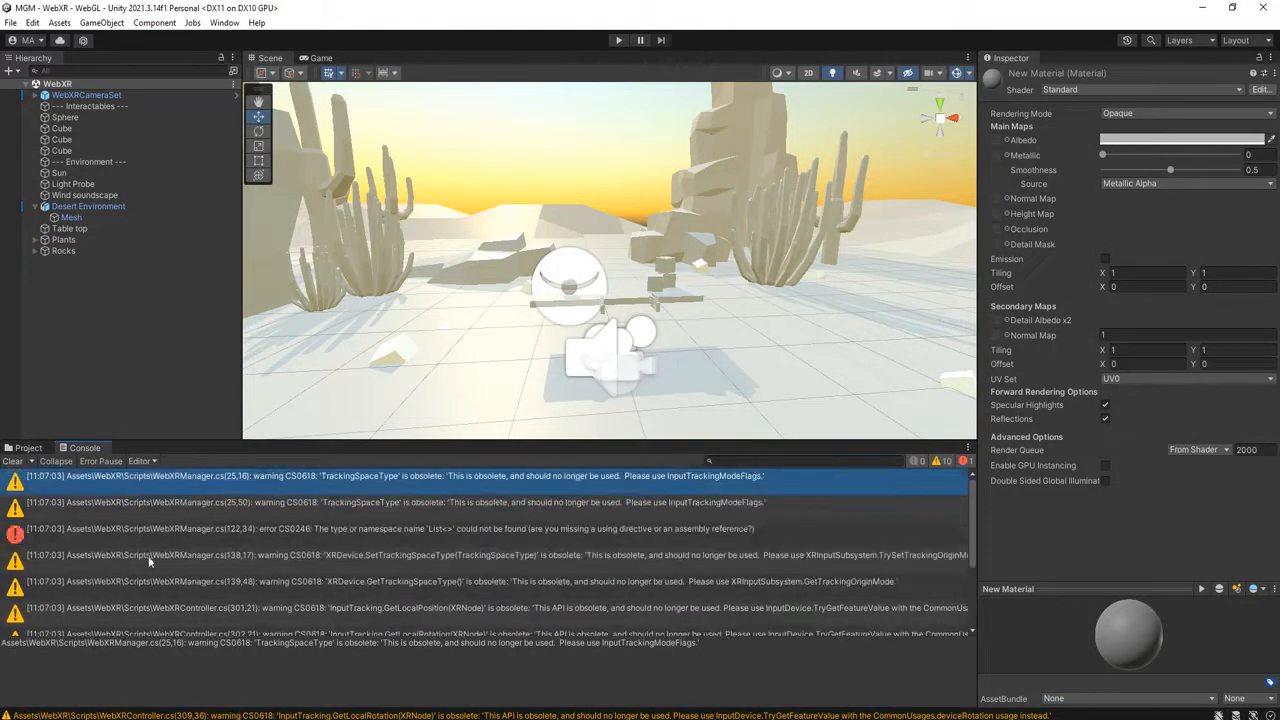
Filter the console to errors only and inspect the CS0246 List<> not found error
{"action": "left_click", "coordinate": [941, 461]}
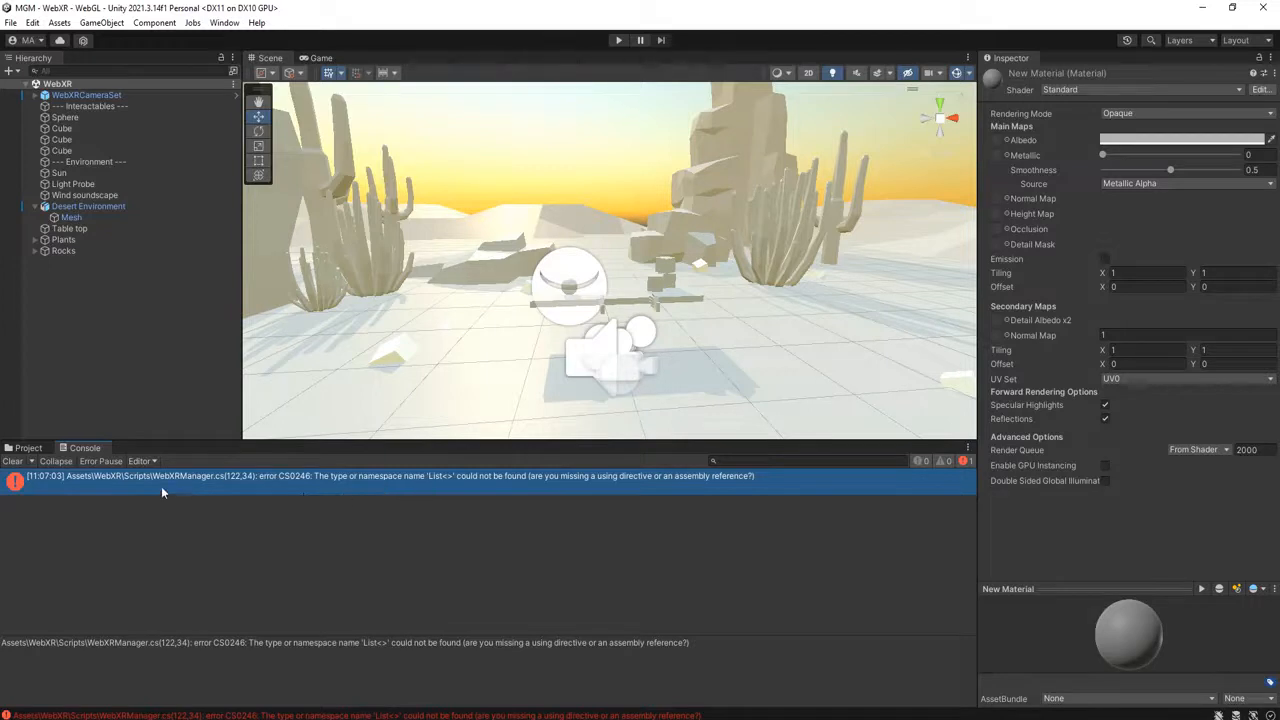
{"action": "mouse_move", "coordinate": [402, 491]}
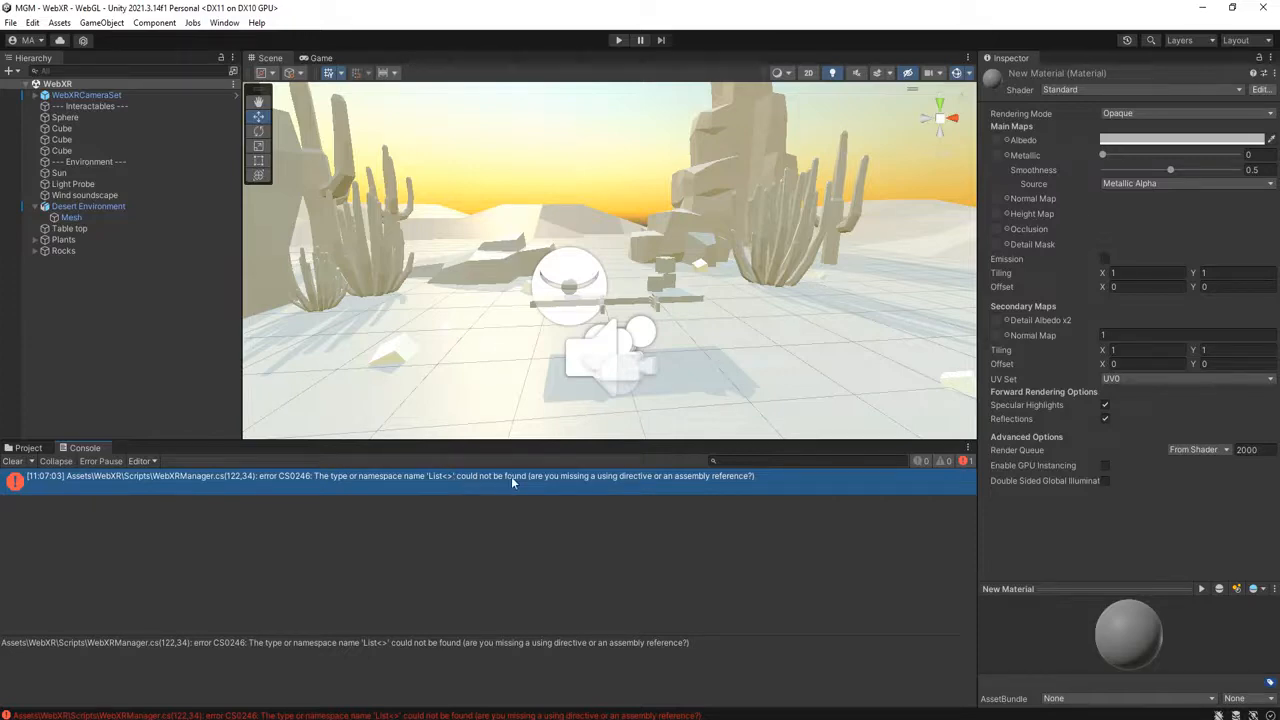
{"action": "left_click", "coordinate": [994, 208]}
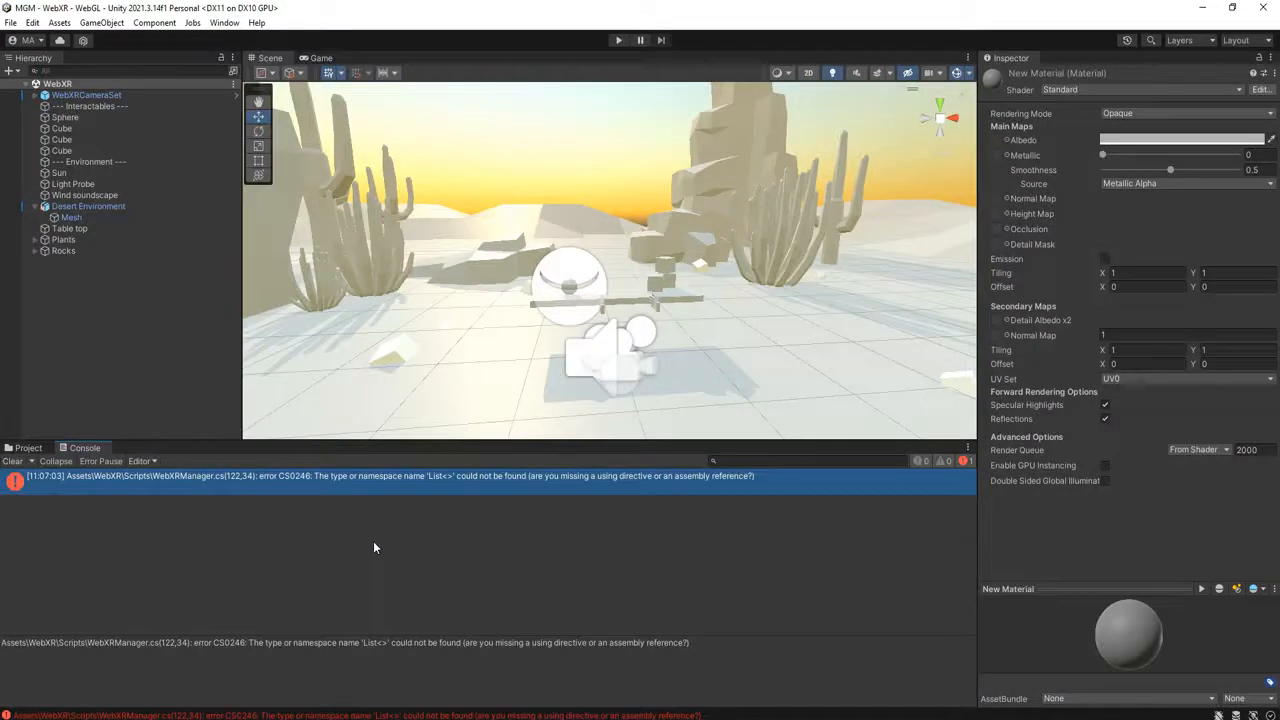
{"action": "mouse_move", "coordinate": [320, 491]}
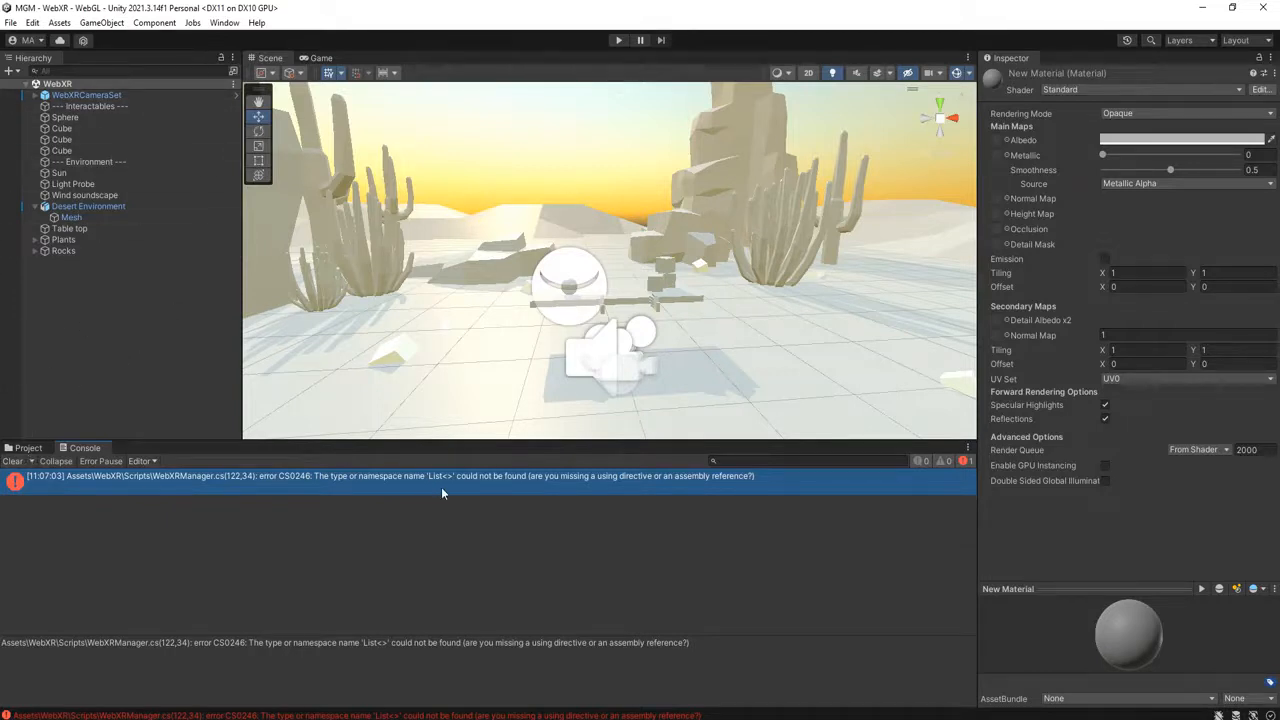
{"action": "mouse_move", "coordinate": [432, 485]}
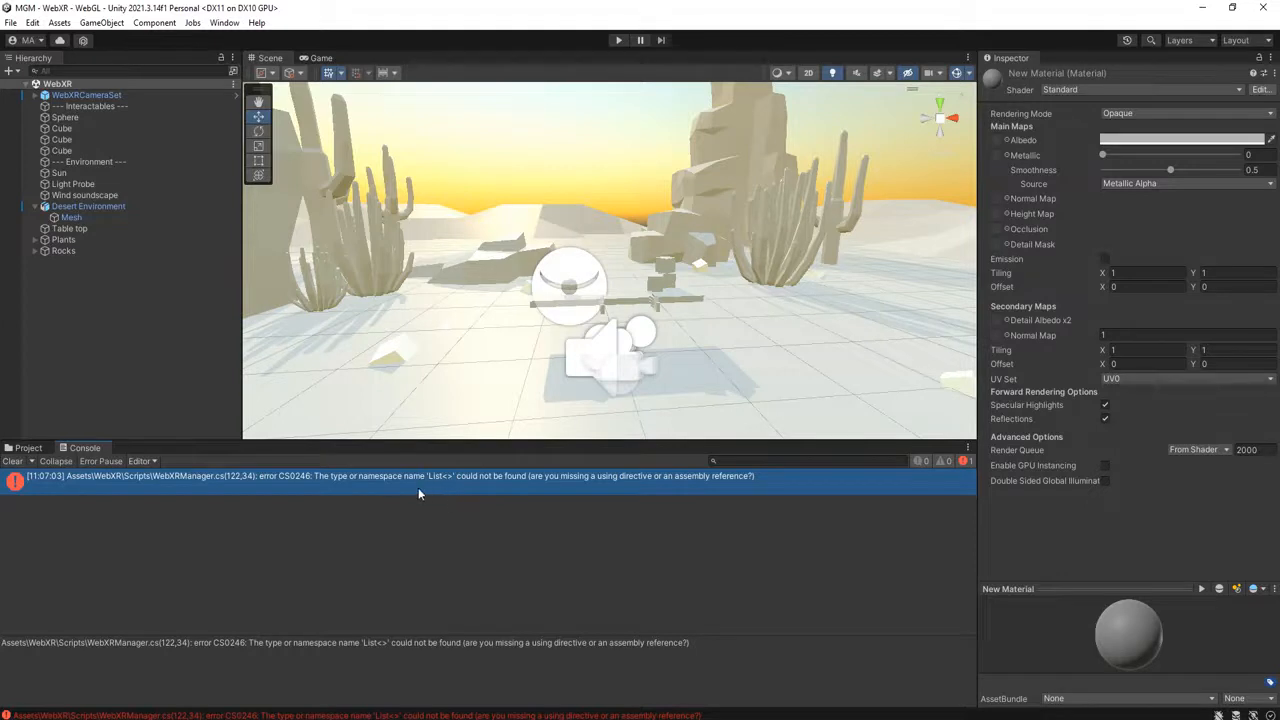
{"action": "mouse_move", "coordinate": [358, 505]}
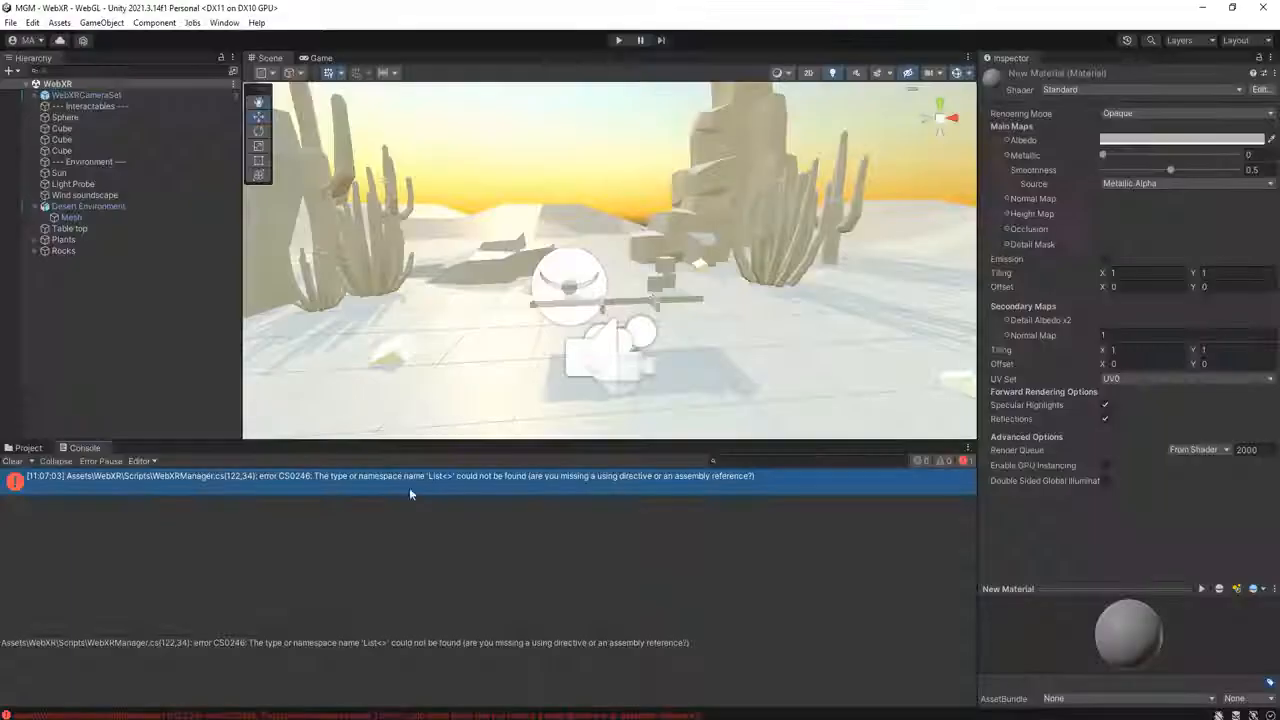
Inspect the Generic namespace and List<> errors after recompiling, then select the error text to copy
{"action": "left_click", "coordinate": [994, 208]}
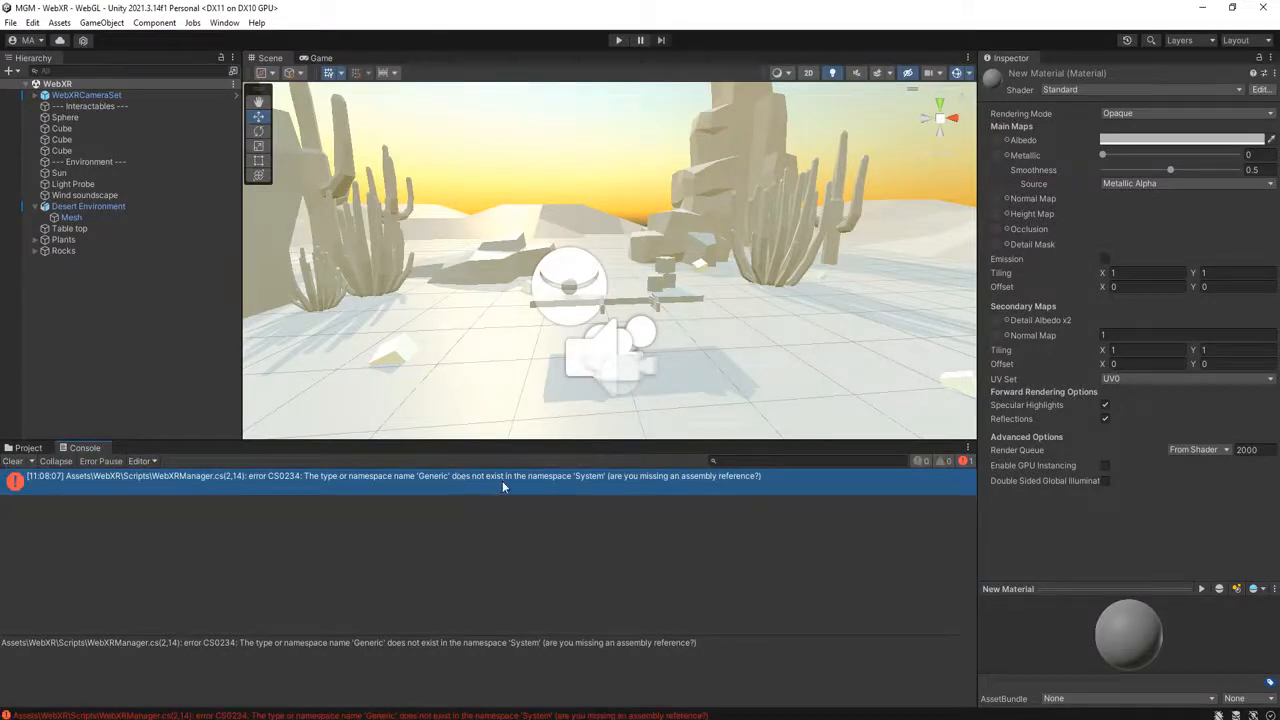
{"action": "left_click", "coordinate": [994, 208]}
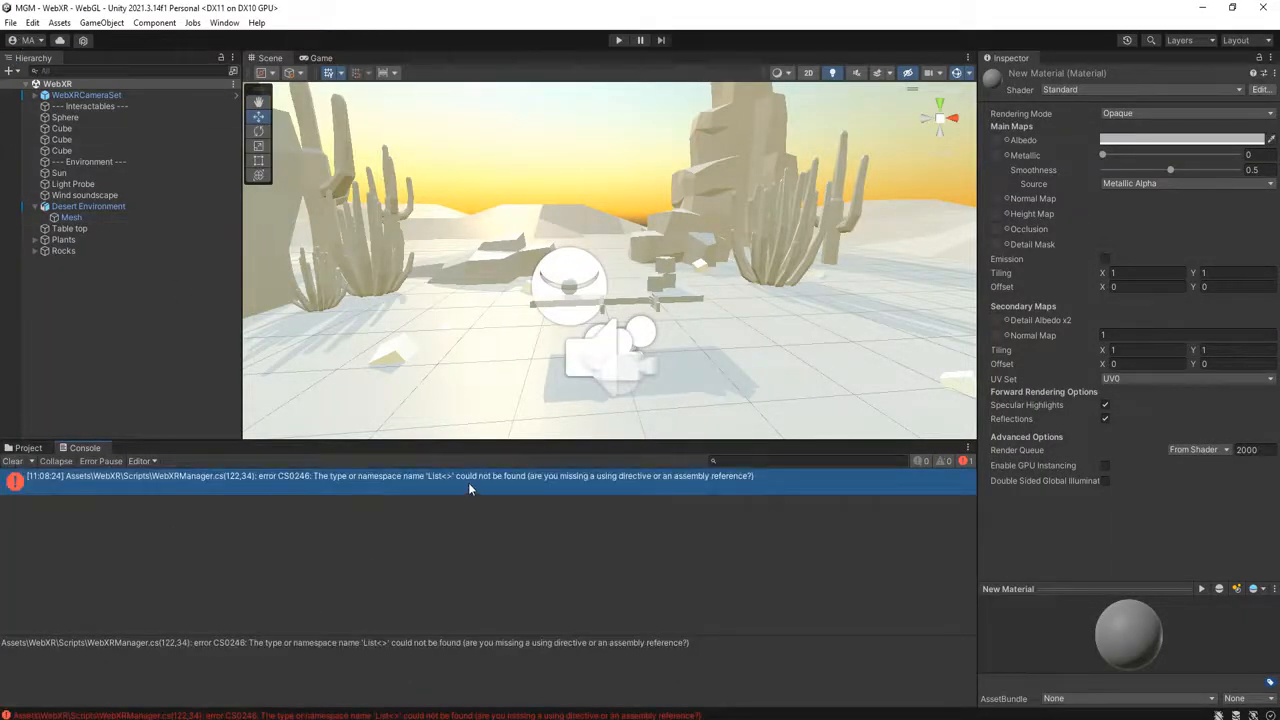
{"action": "left_click", "coordinate": [994, 208]}
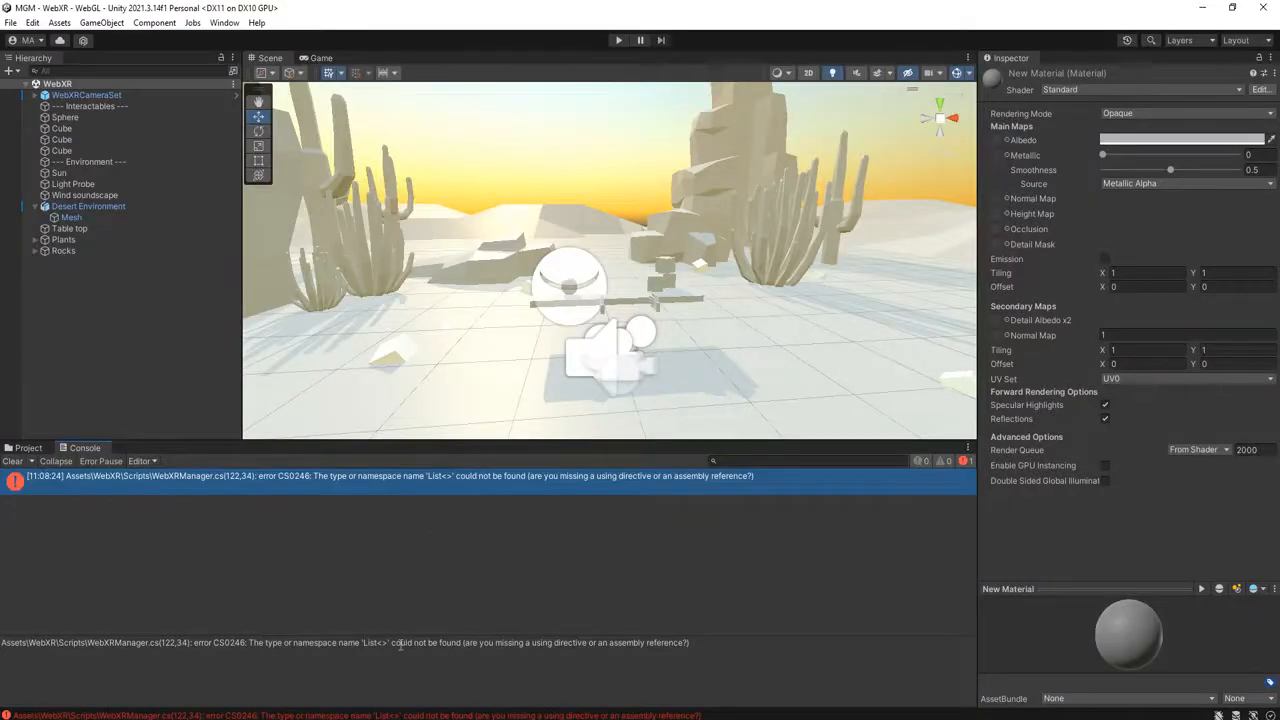
{"action": "double_click", "coordinate": [325, 642]}
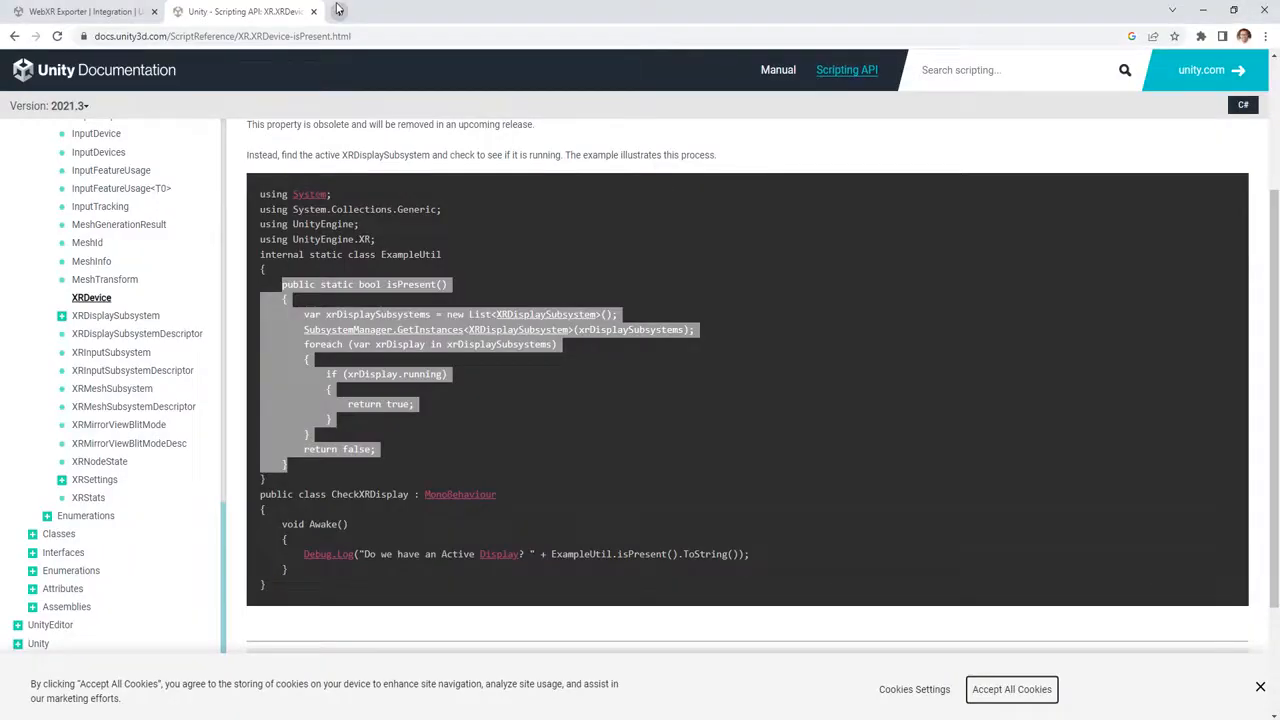
Search Google for the 'List<>' could not be found error and open the Unity Answers CS0246 thread
{"action": "left_click", "coordinate": [337, 11]}
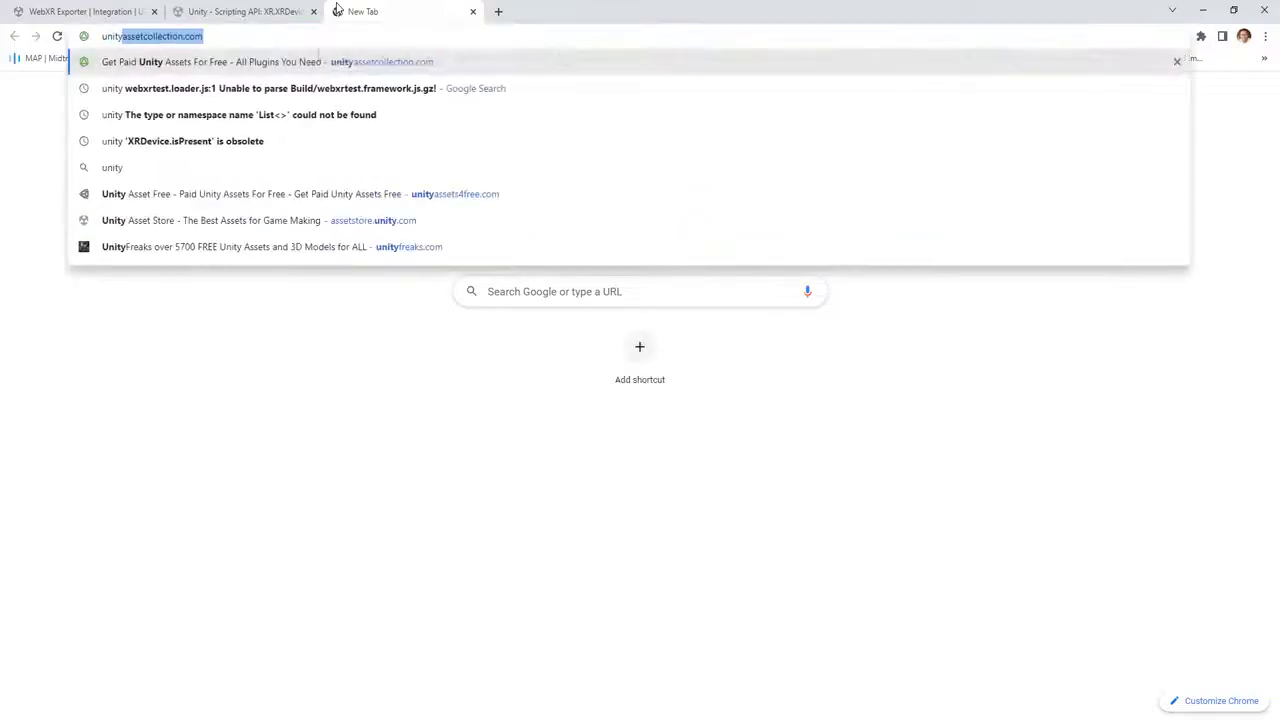
{"action": "left_click", "coordinate": [249, 114]}
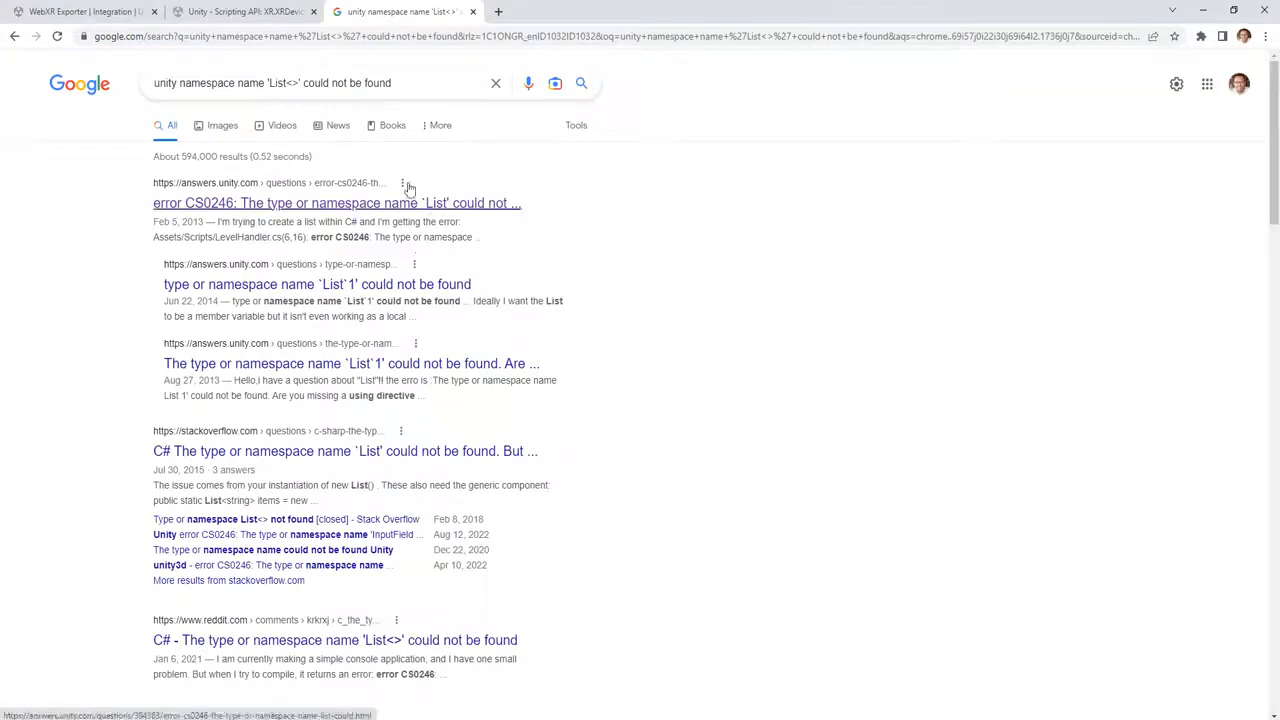
{"action": "left_click", "coordinate": [336, 203]}
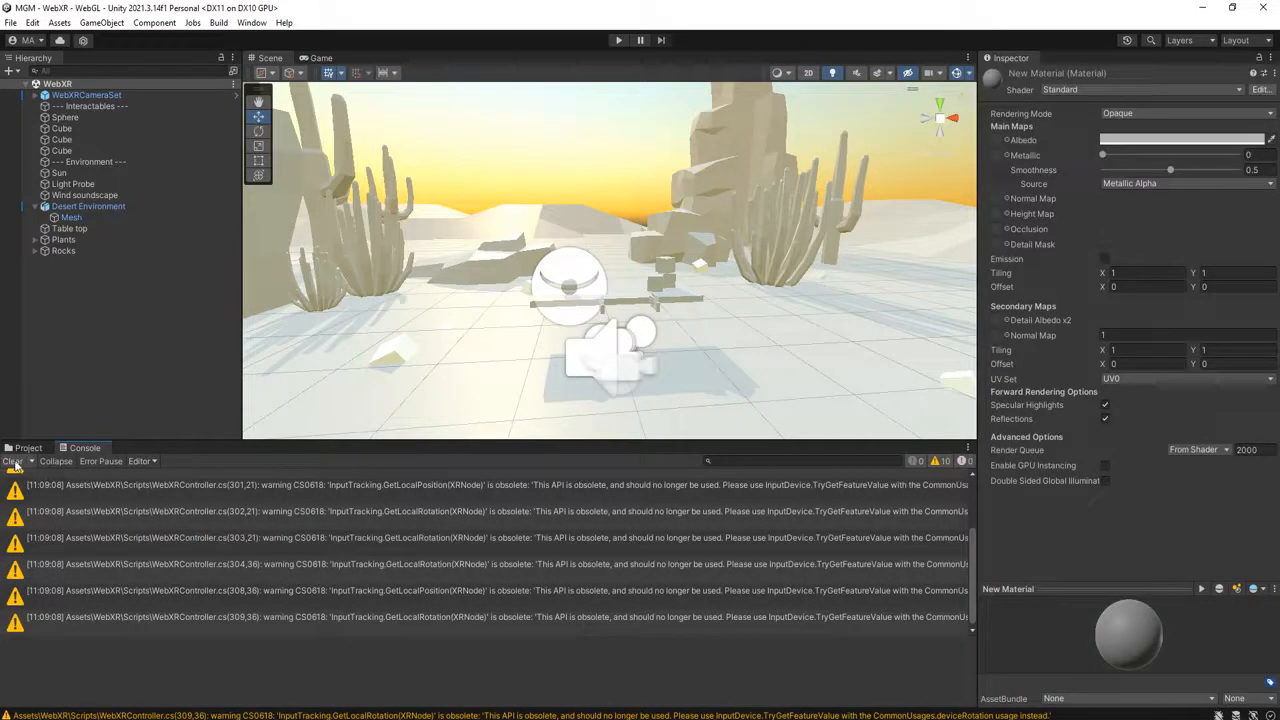
Clear the old InputTracking warnings from Unity's console
{"action": "left_click", "coordinate": [13, 461]}
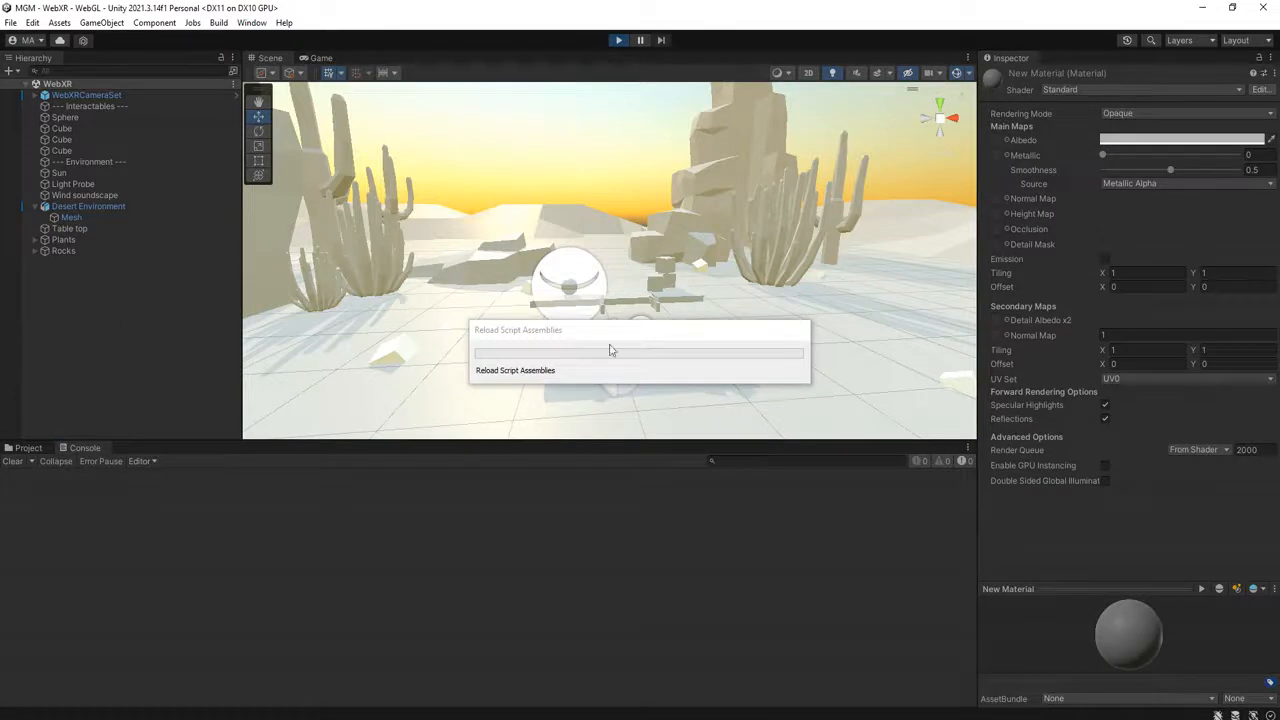
{"action": "mouse_move", "coordinate": [558, 345]}
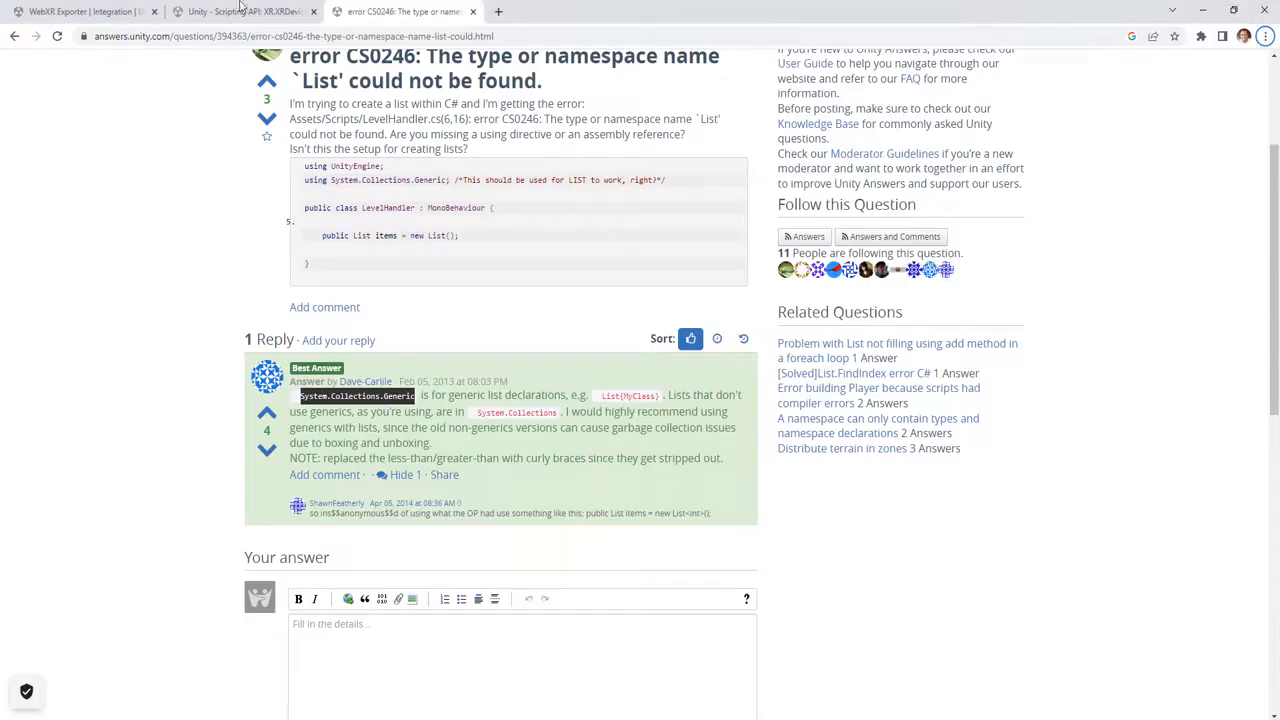
View the WebXR Exporter store page overview and its Mozilla publisher info
{"action": "left_click", "coordinate": [85, 11]}
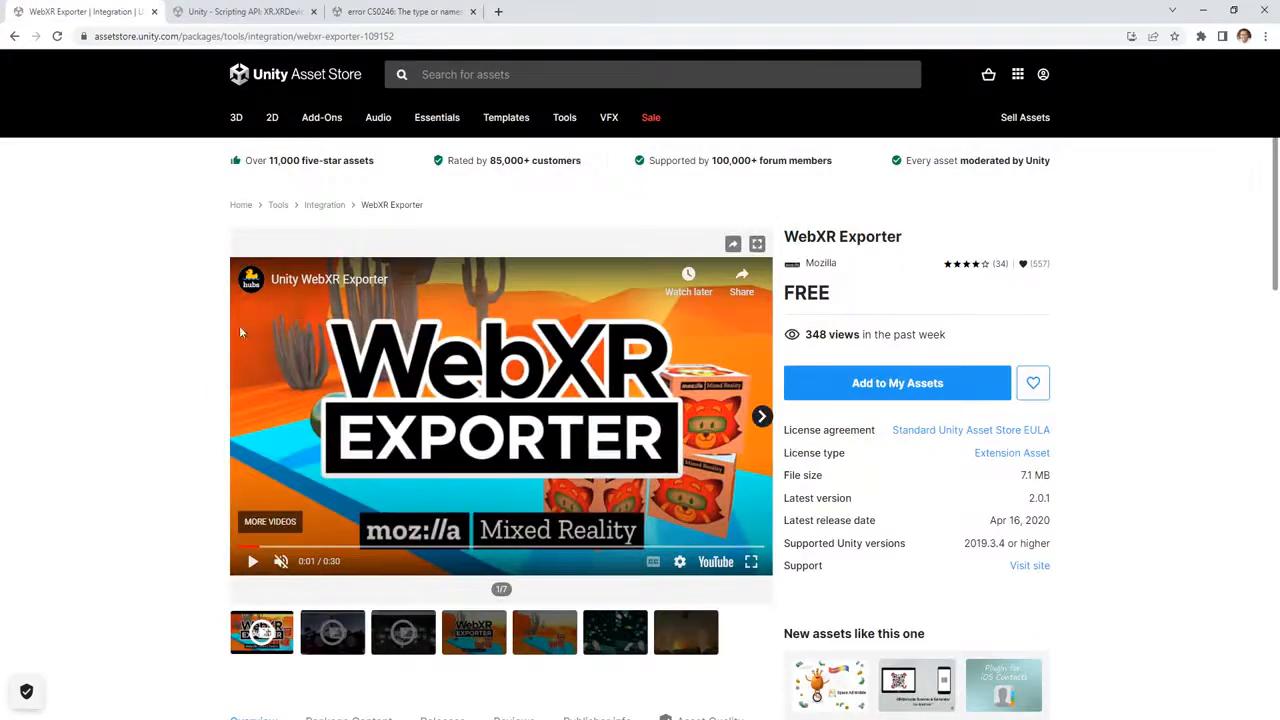
{"action": "scroll", "scroll_direction": "down", "scroll_amount": 3}
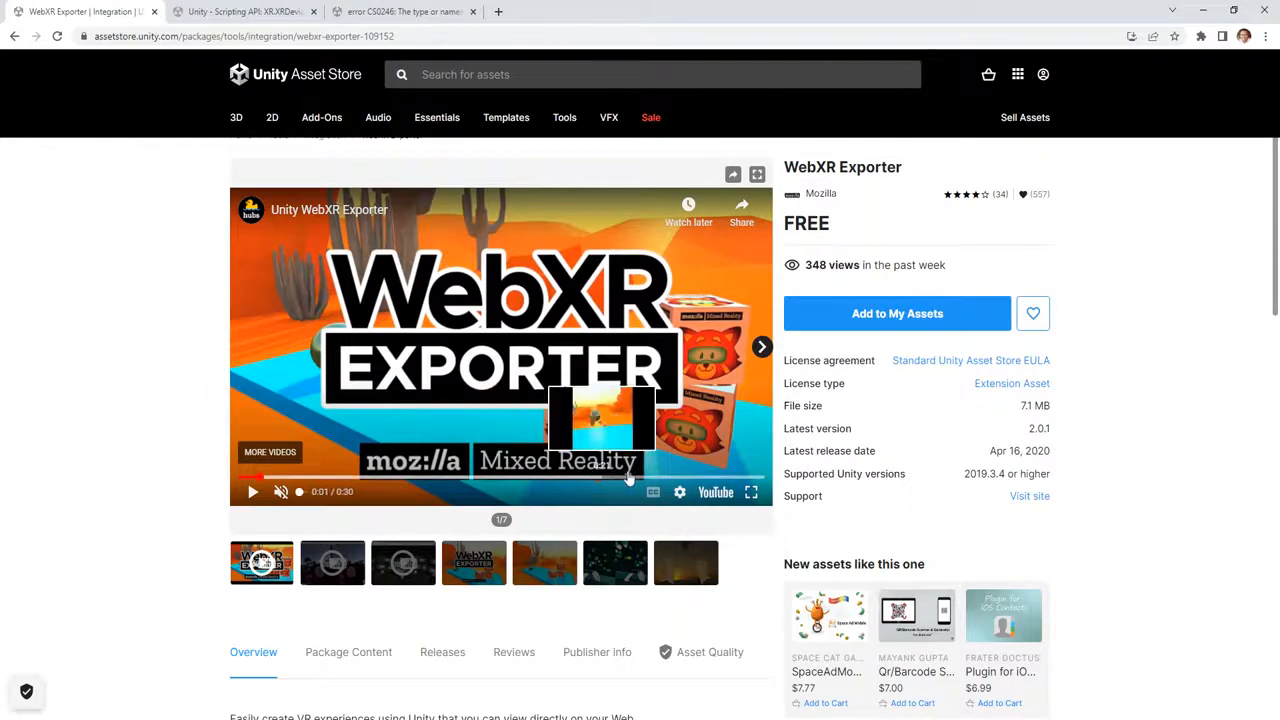
{"action": "scroll", "scroll_direction": "down", "scroll_amount": 3}
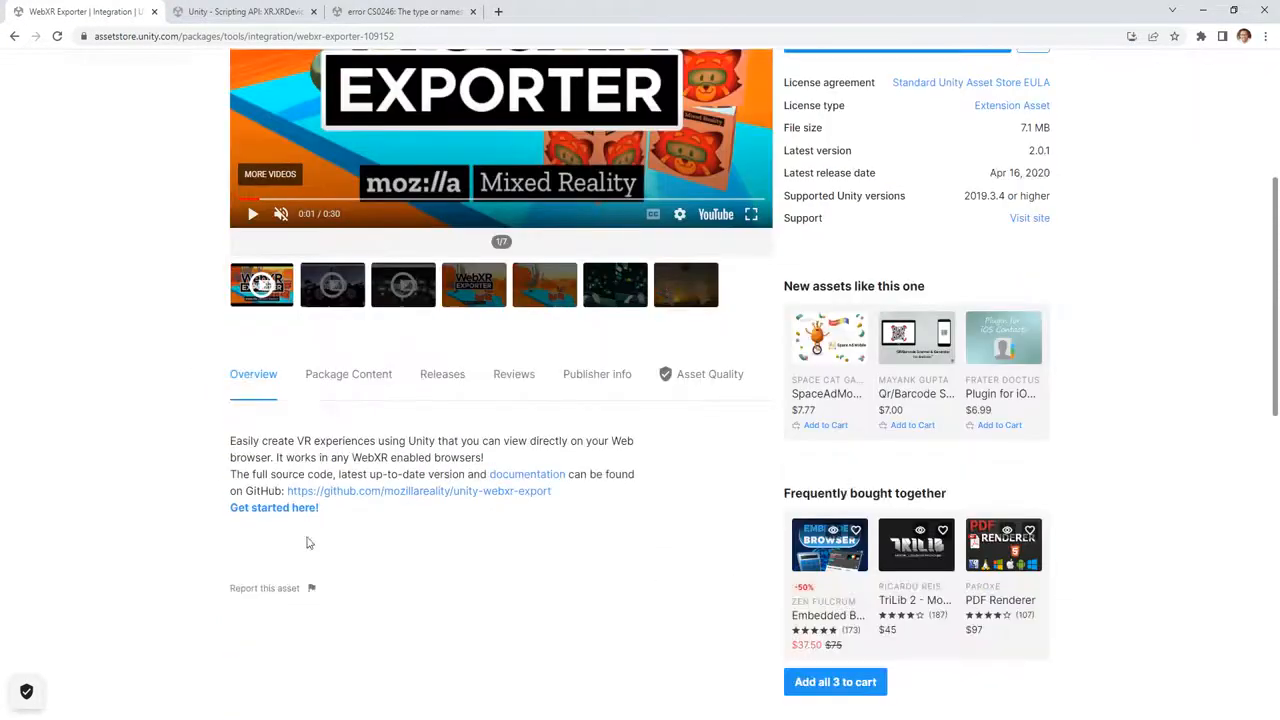
{"action": "mouse_move", "coordinate": [597, 387]}
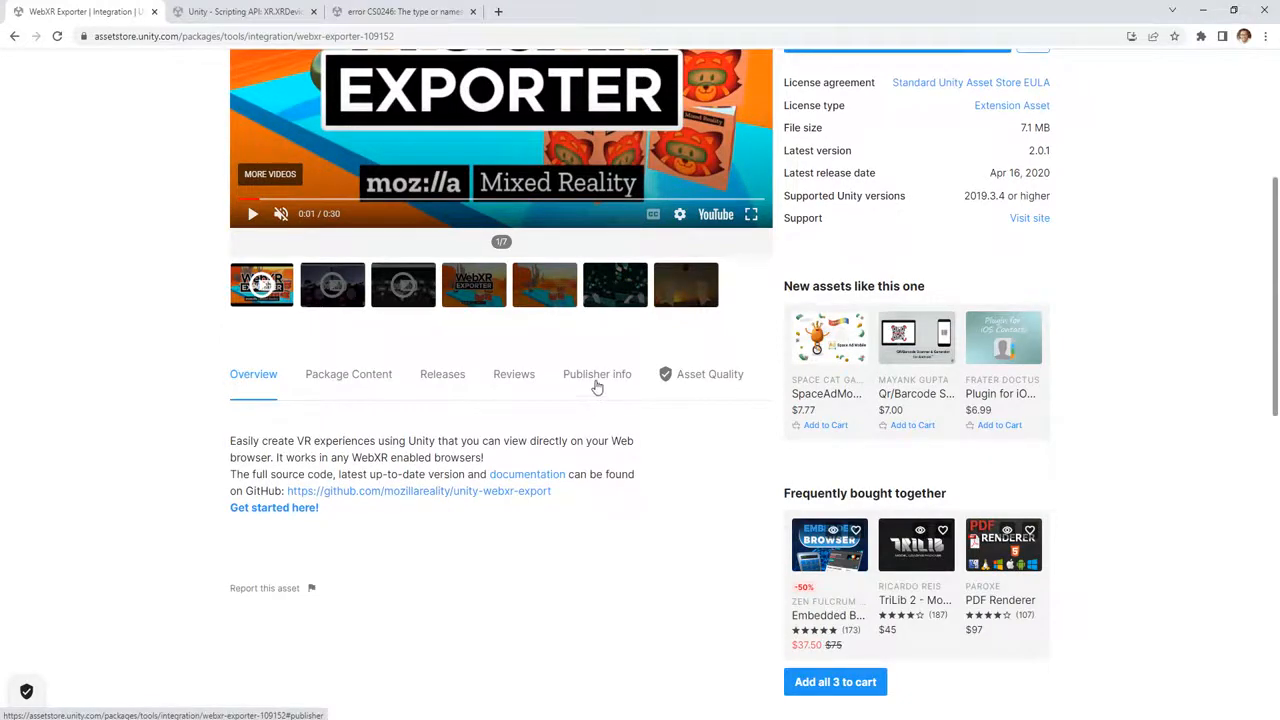
{"action": "left_click", "coordinate": [597, 374]}
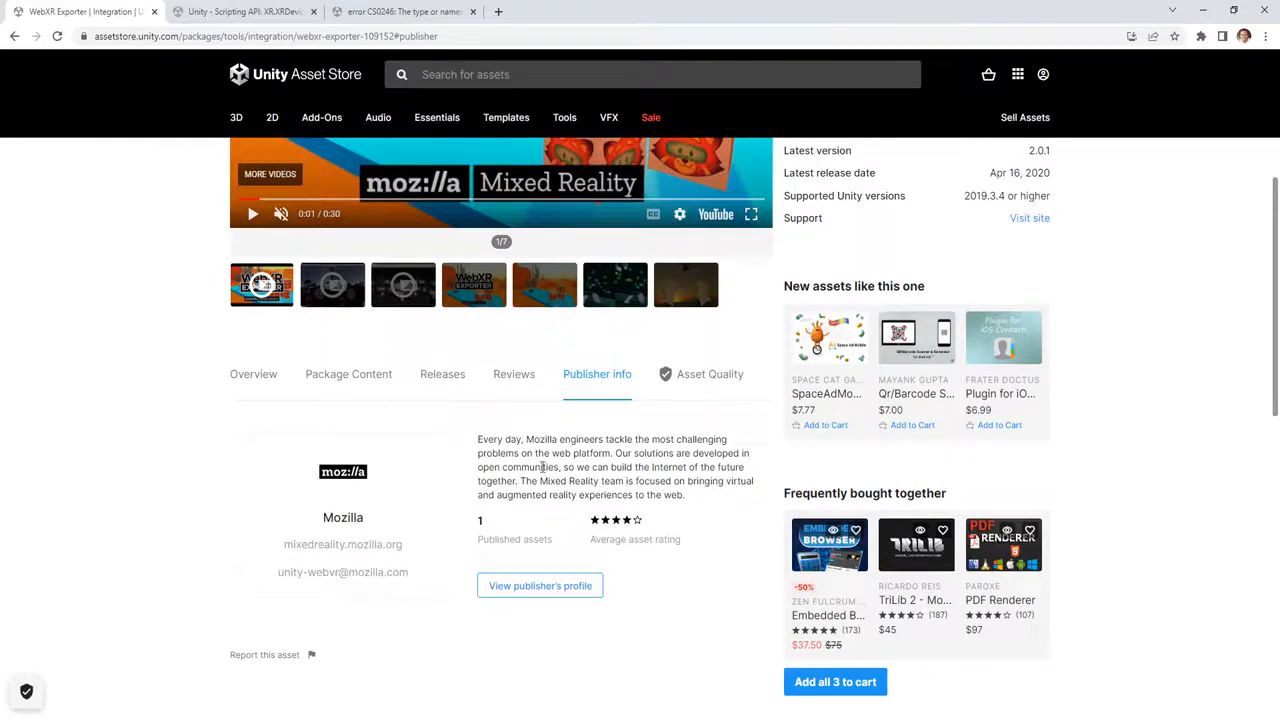
{"action": "scroll", "scroll_direction": "up", "scroll_amount": 3}
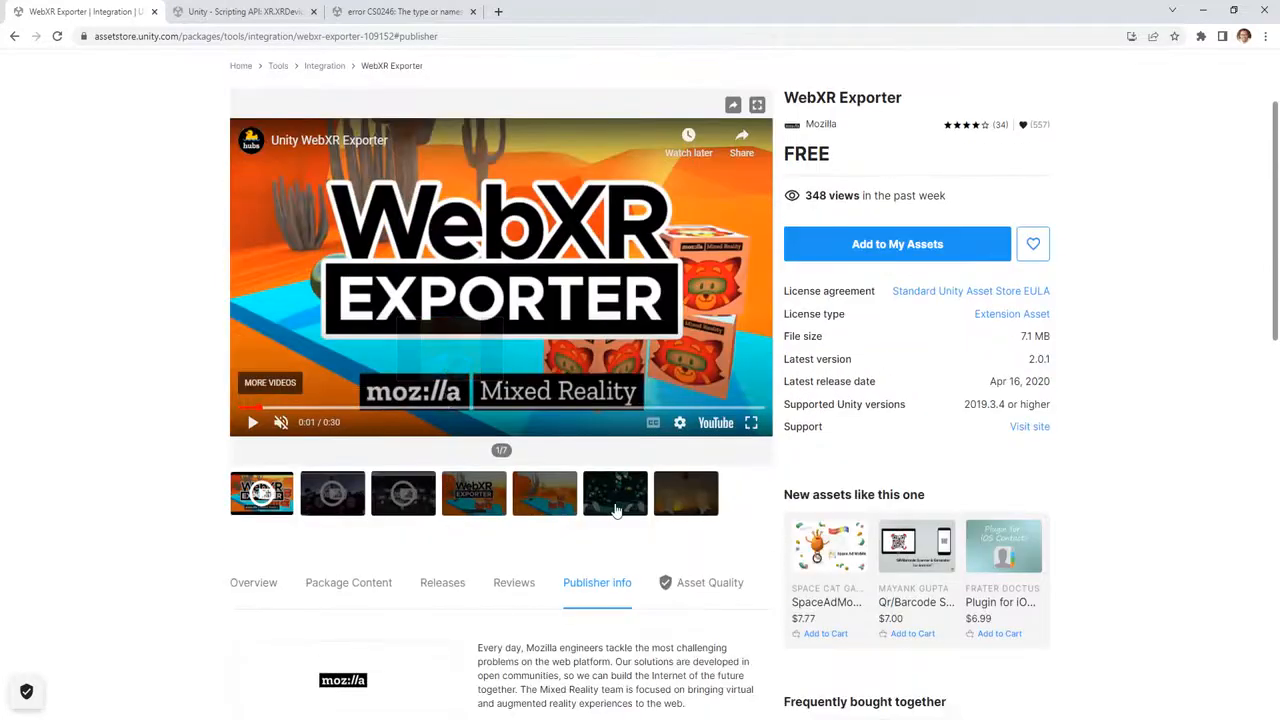